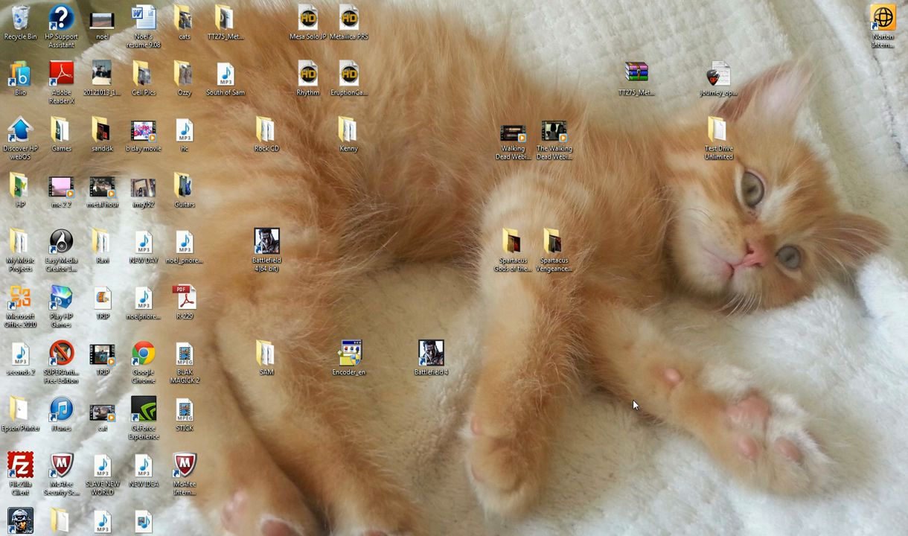
mouse_move(488, 458)
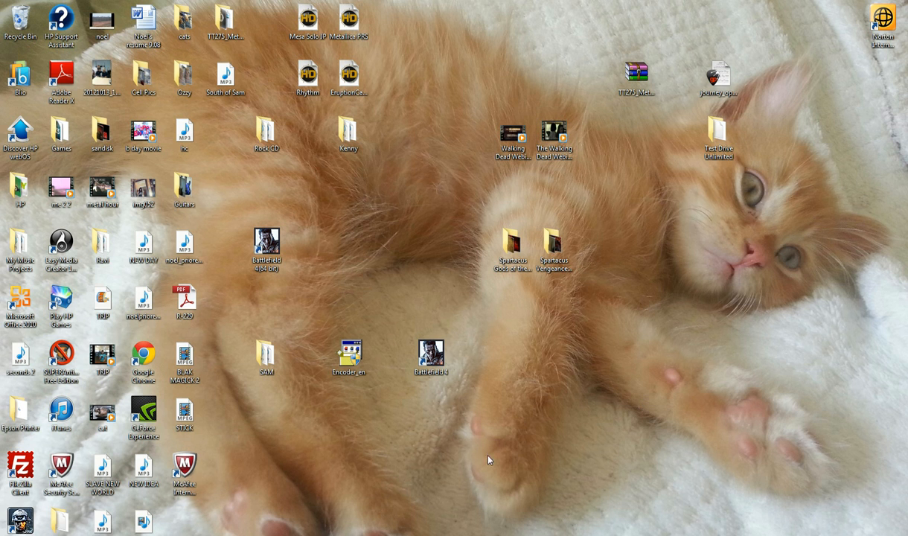
mouse_move(406, 454)
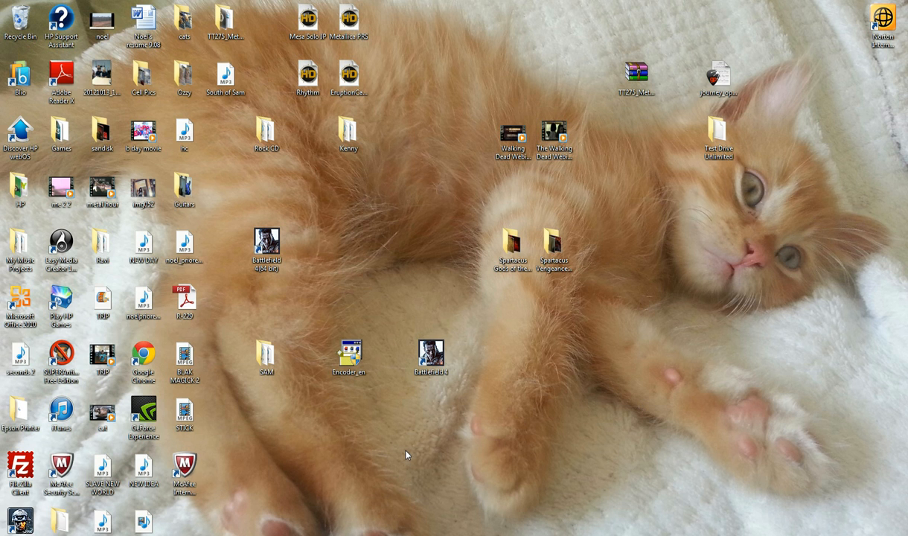
mouse_move(353, 509)
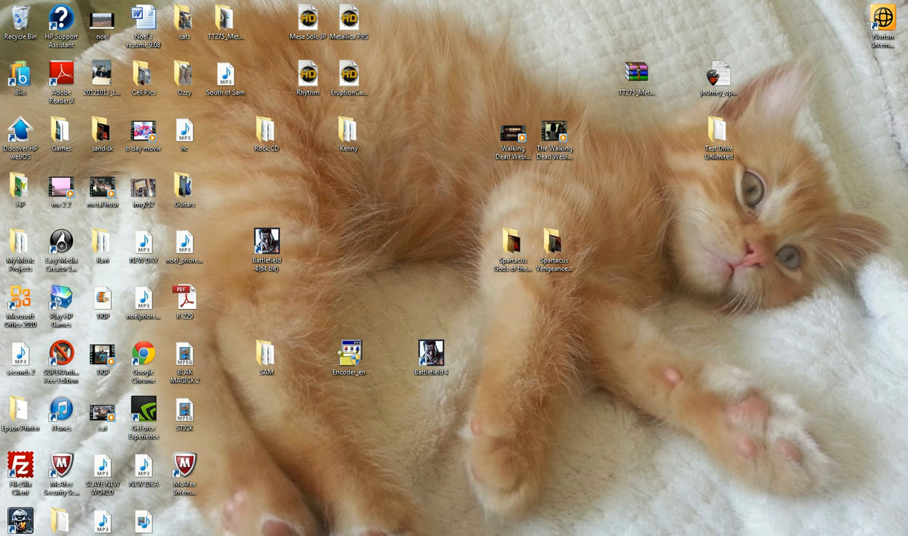
mouse_move(316, 494)
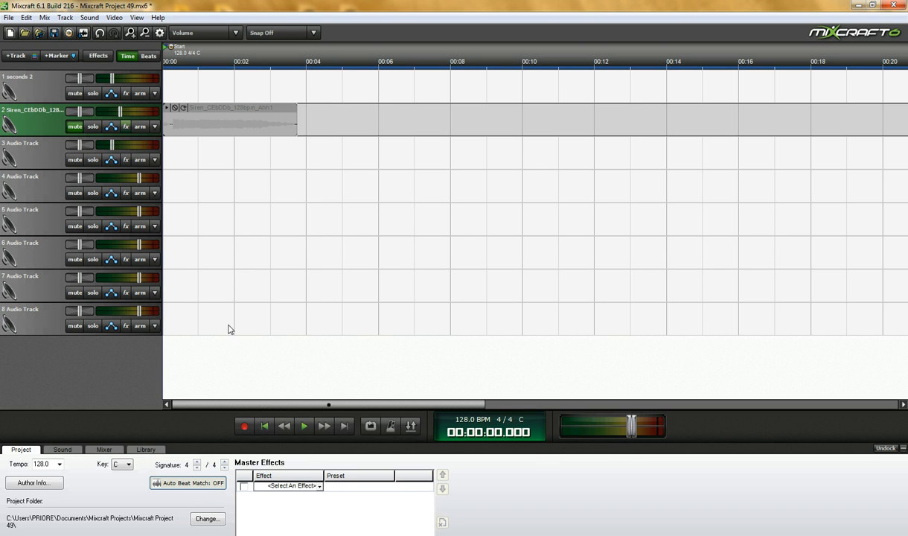
mouse_move(174, 175)
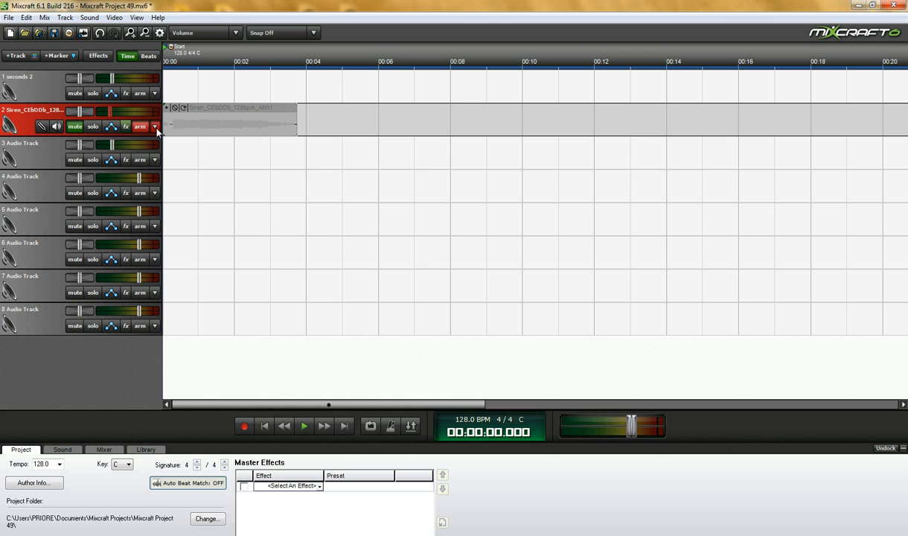
Move the vocal clip along track 2 so it starts at the 00:04 mark
left_click(155, 125)
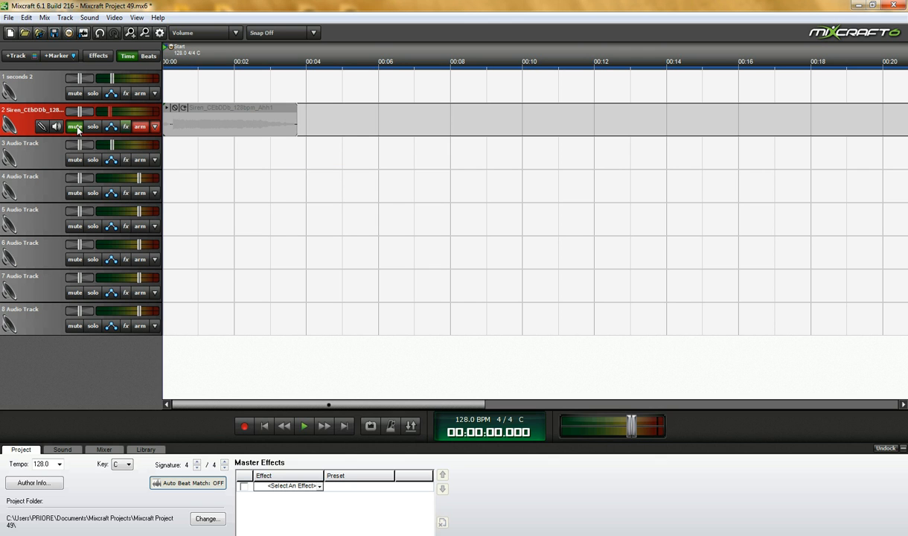
left_click(74, 125)
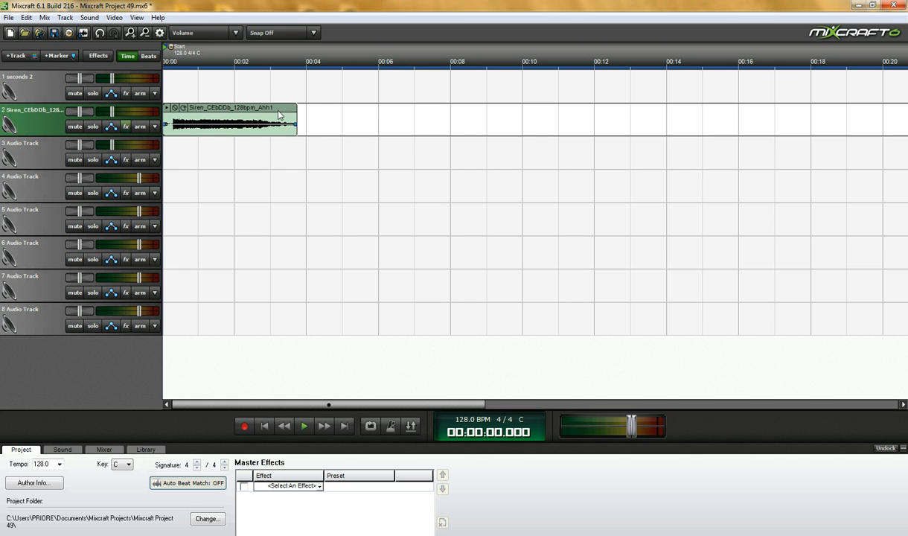
left_click_drag(231, 119, 286, 122)
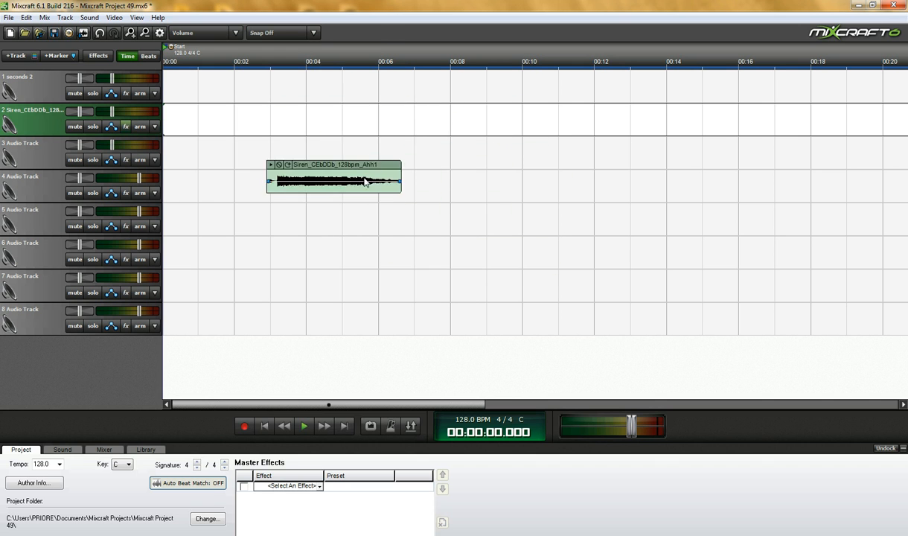
left_click_drag(333, 182, 396, 119)
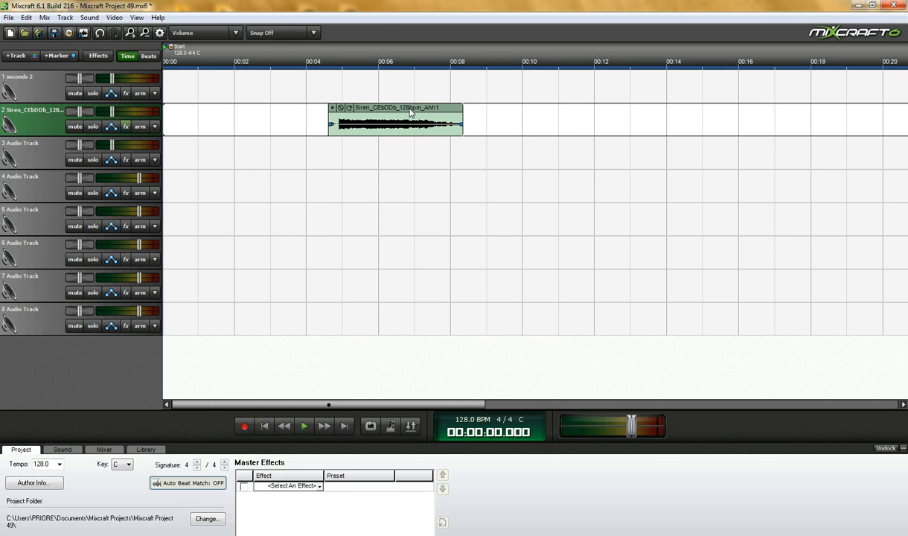
left_click_drag(410, 119, 387, 119)
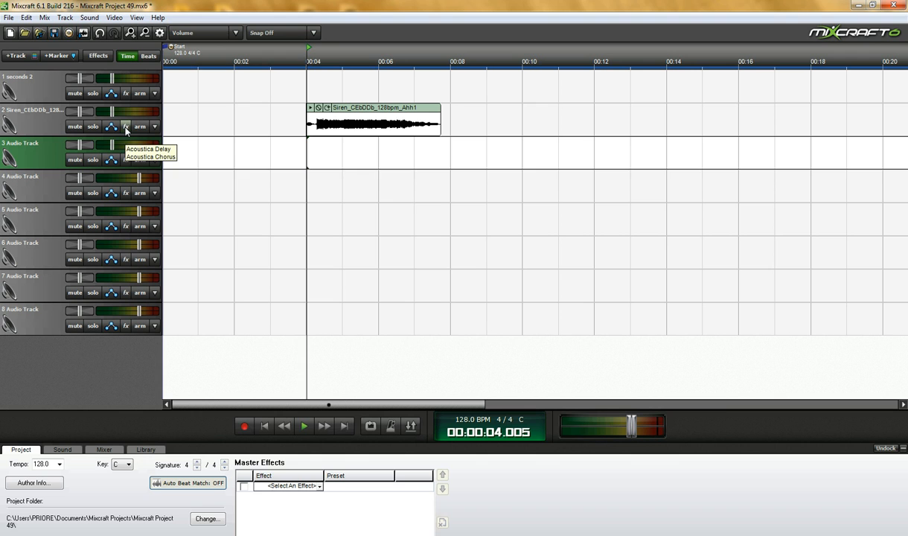
View track 2's Delay and Chorus effect list, then close it
left_click(125, 125)
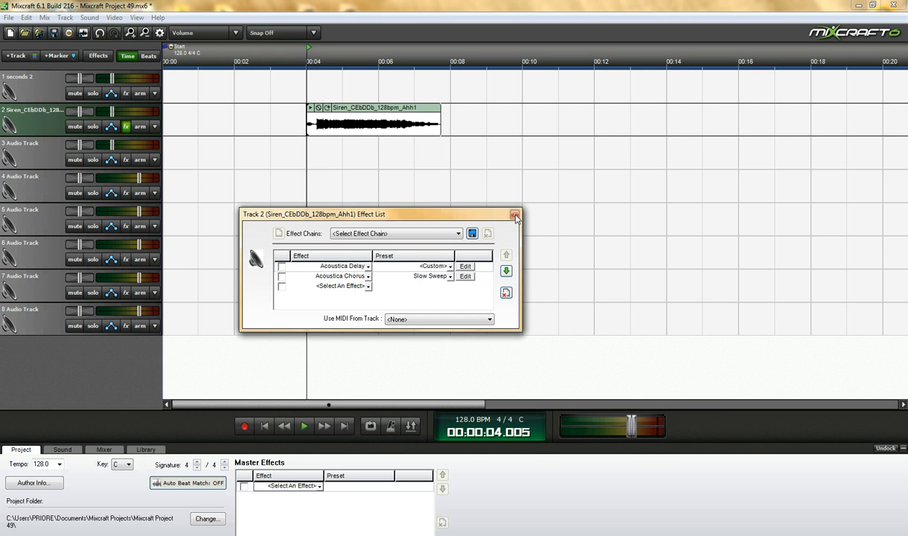
left_click(515, 215)
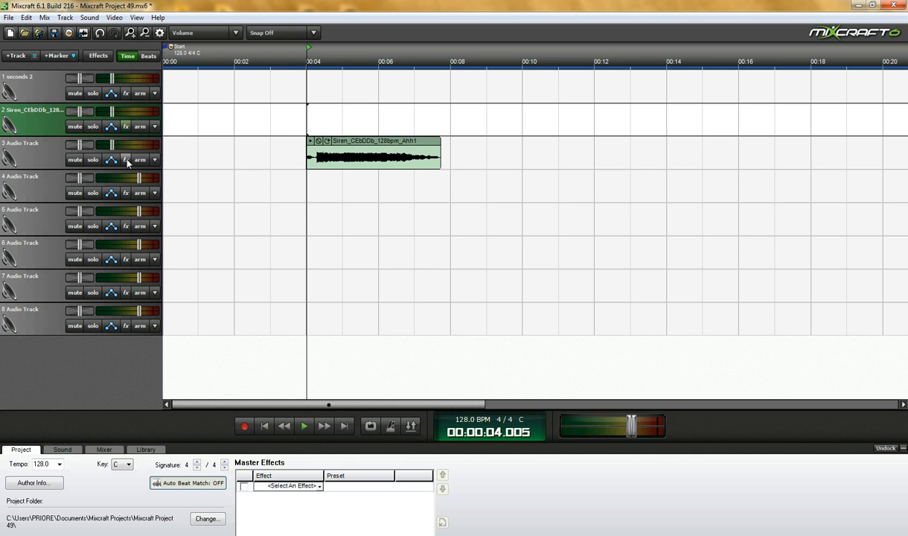
mouse_move(125, 159)
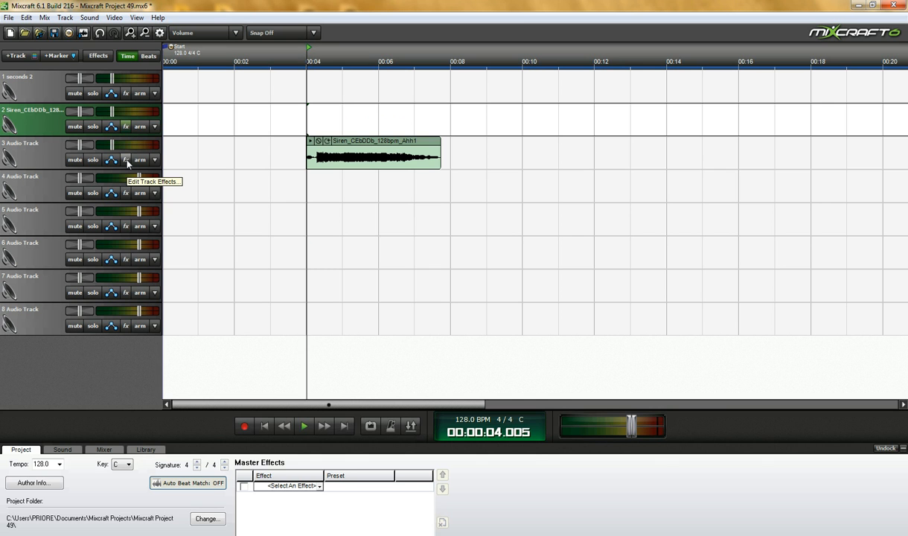
Add Acoustica Reverb to track 3's effect list from the effect dropdown
left_click(125, 159)
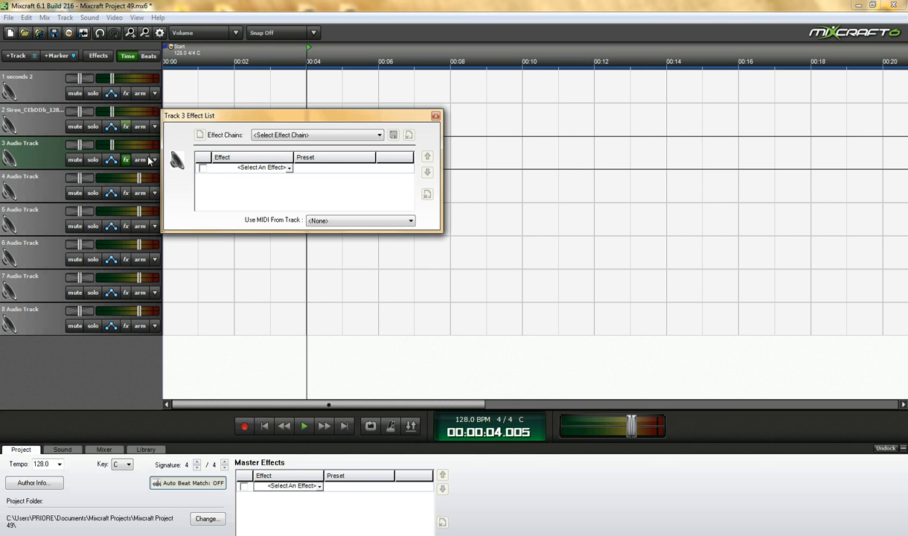
left_click_drag(189, 116, 270, 148)
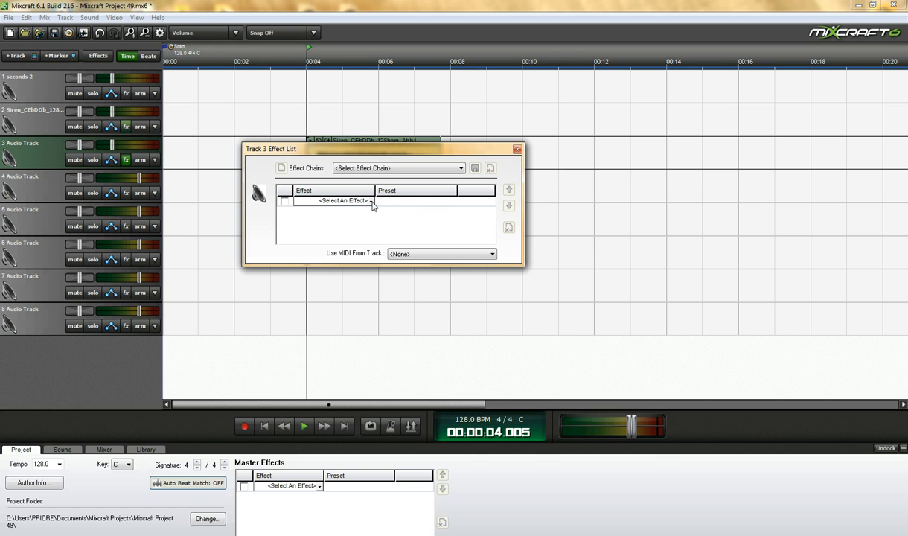
left_click(369, 201)
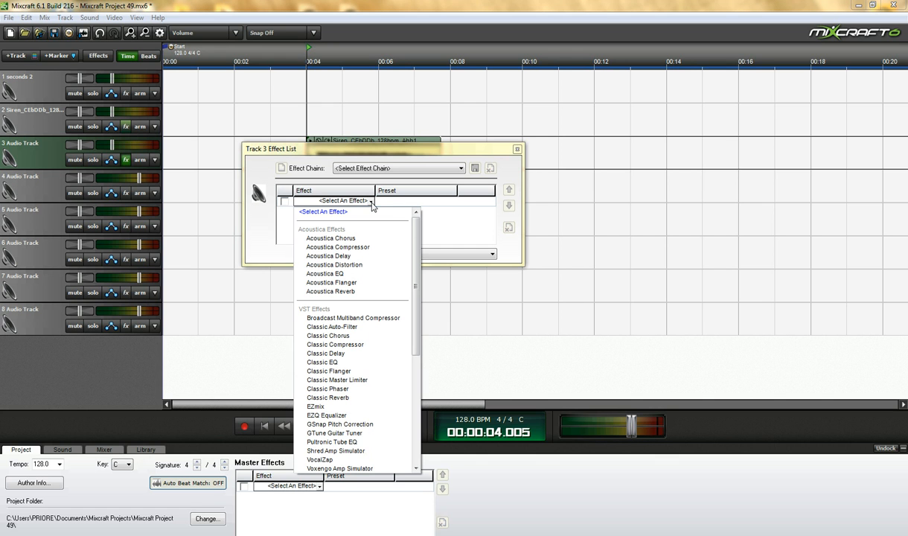
mouse_move(330, 238)
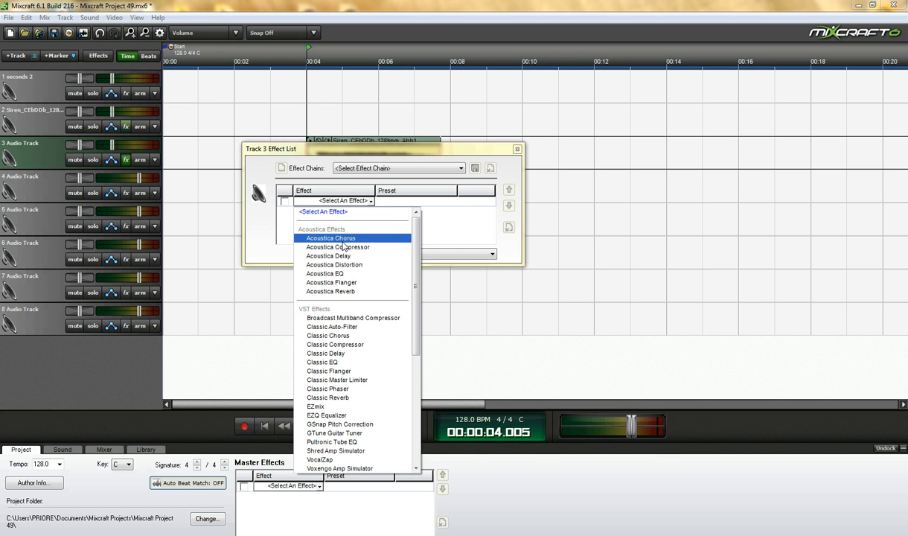
mouse_move(333, 265)
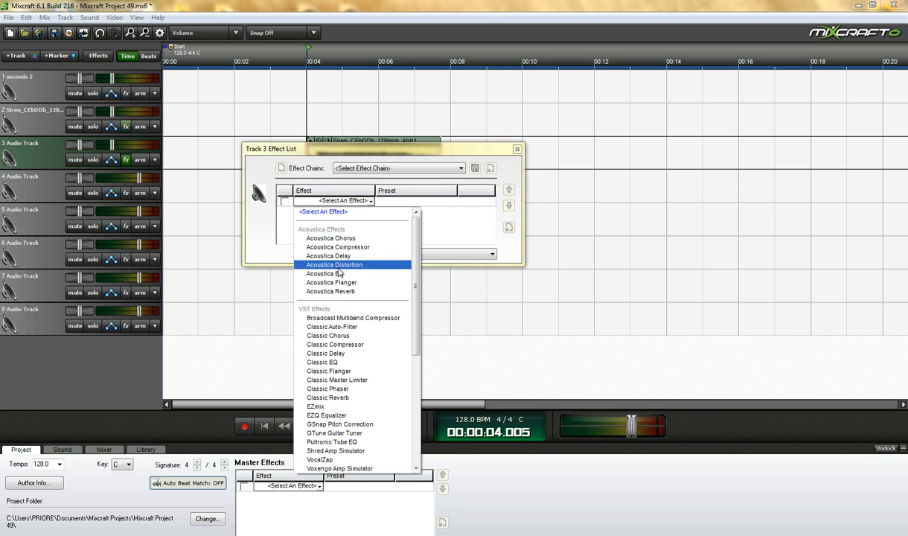
mouse_move(330, 290)
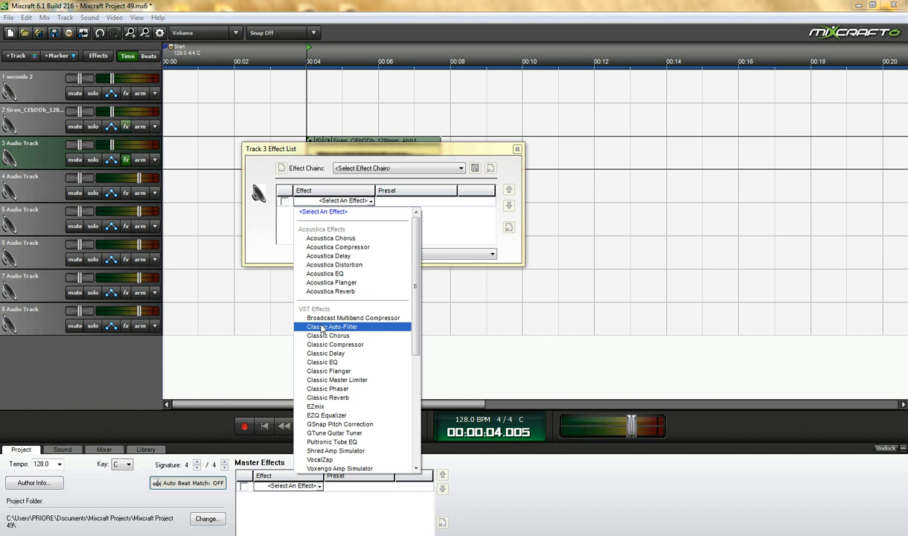
mouse_move(333, 353)
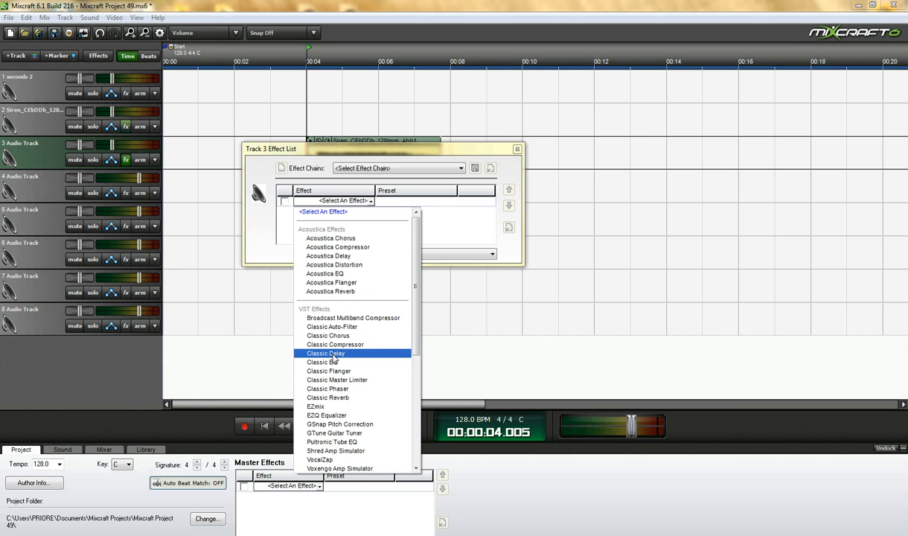
mouse_move(331, 397)
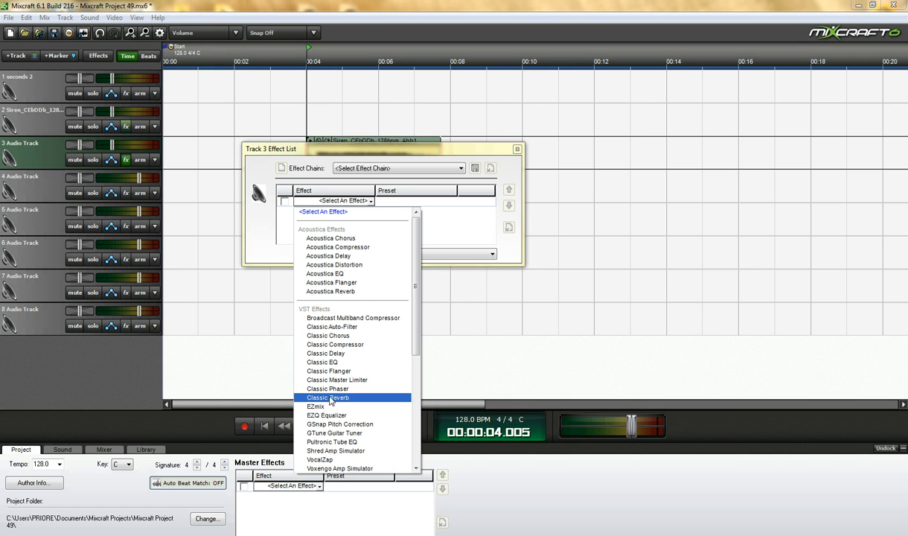
mouse_move(327, 256)
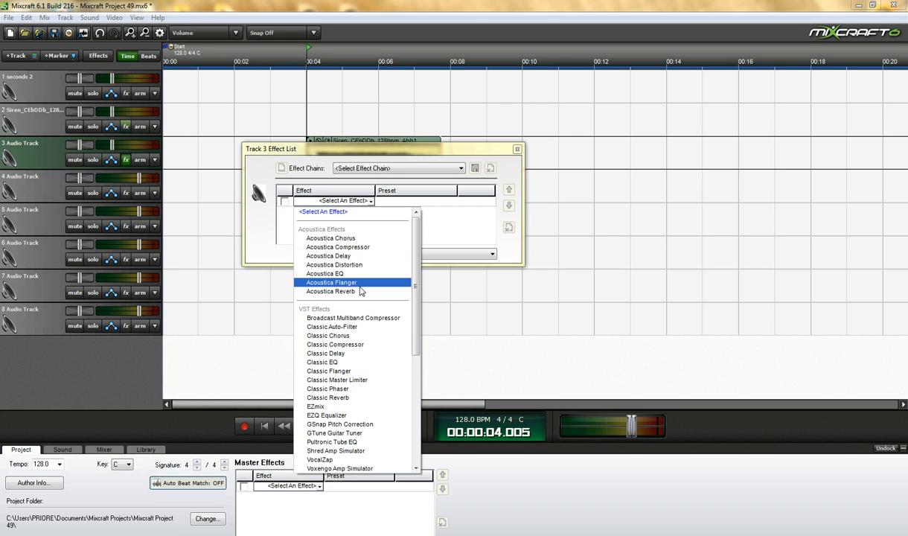
left_click(331, 291)
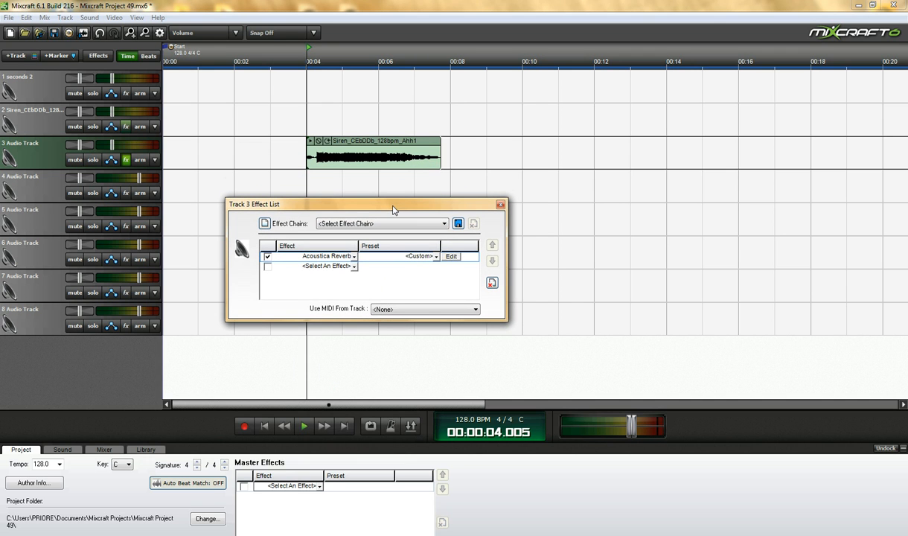
Set track 3's Acoustica Reverb wet mix to 11 and close its settings
left_click(451, 256)
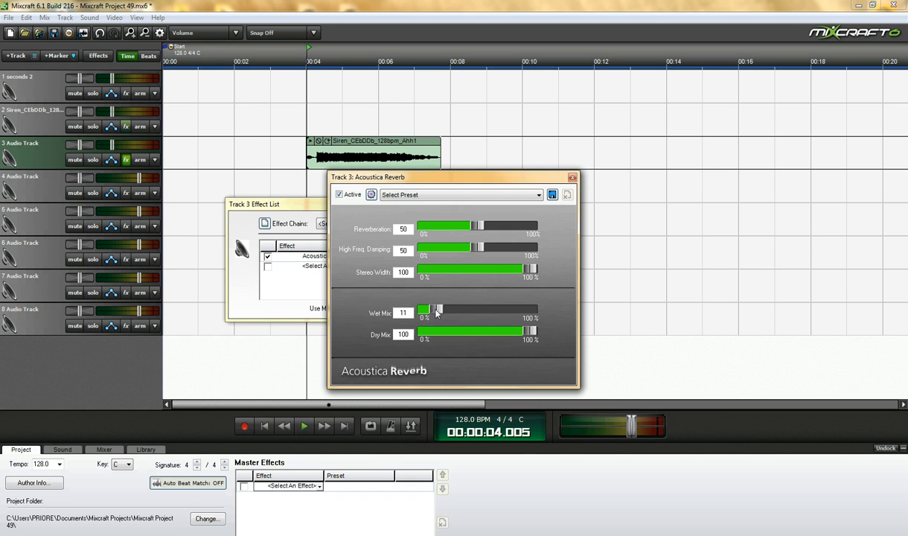
left_click_drag(426, 311, 425, 311)
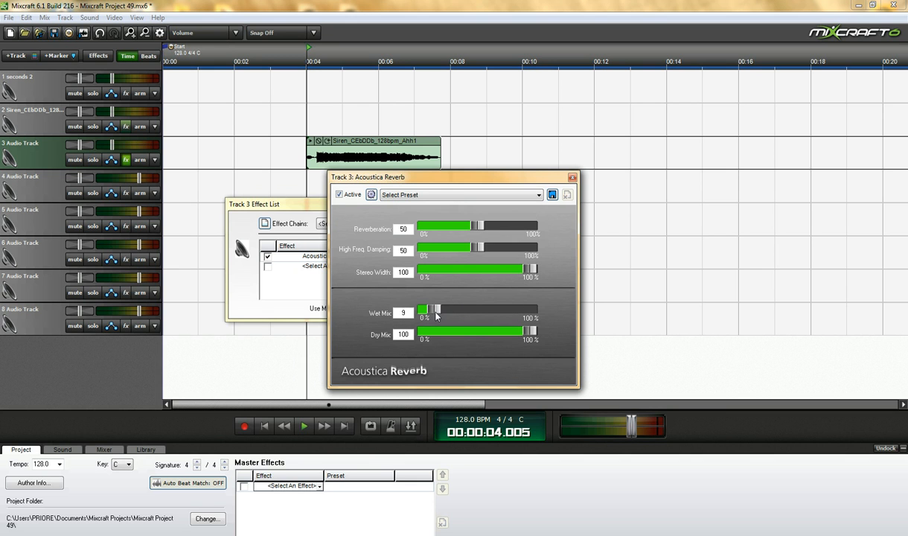
left_click_drag(432, 308, 439, 308)
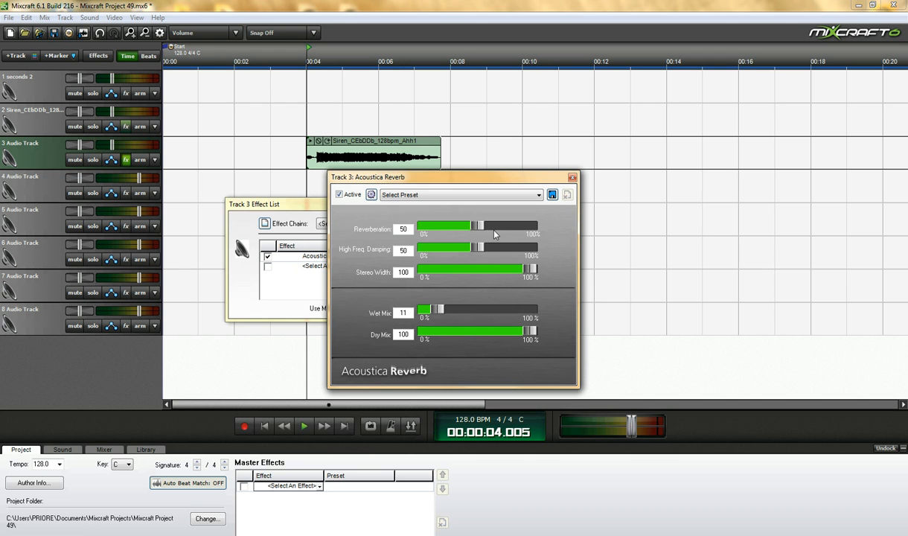
mouse_move(551, 215)
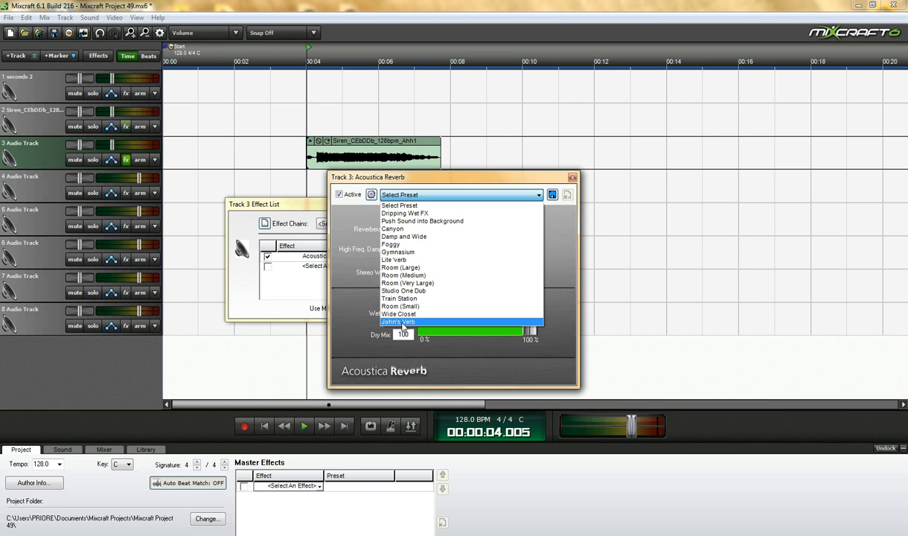
mouse_move(533, 207)
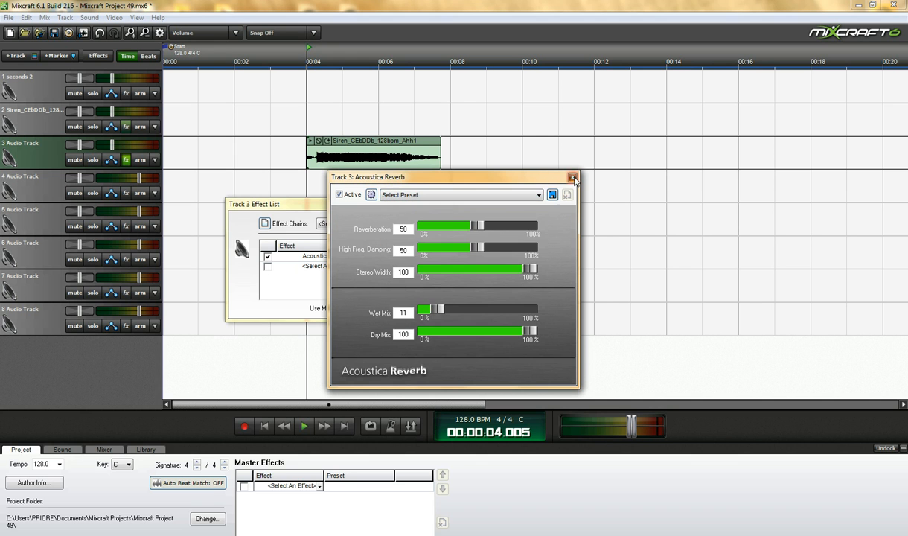
left_click(573, 179)
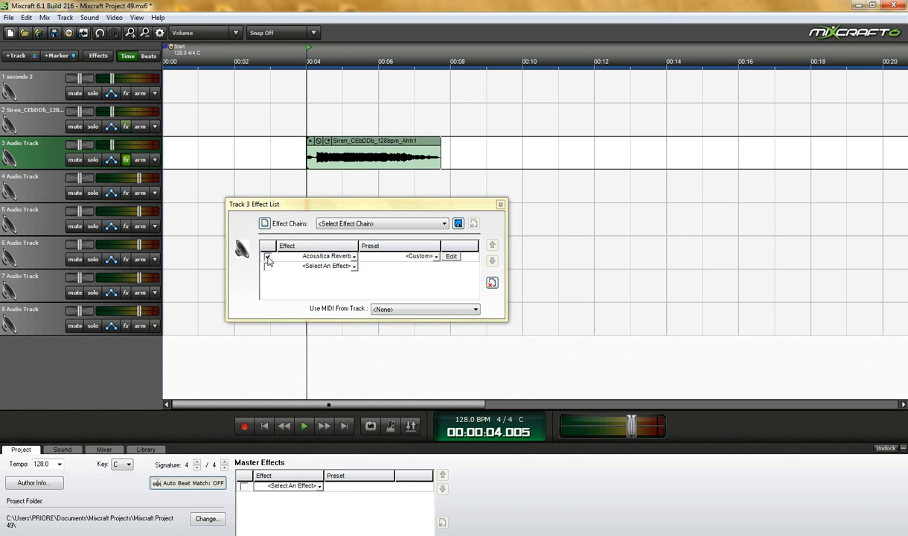
left_click(267, 256)
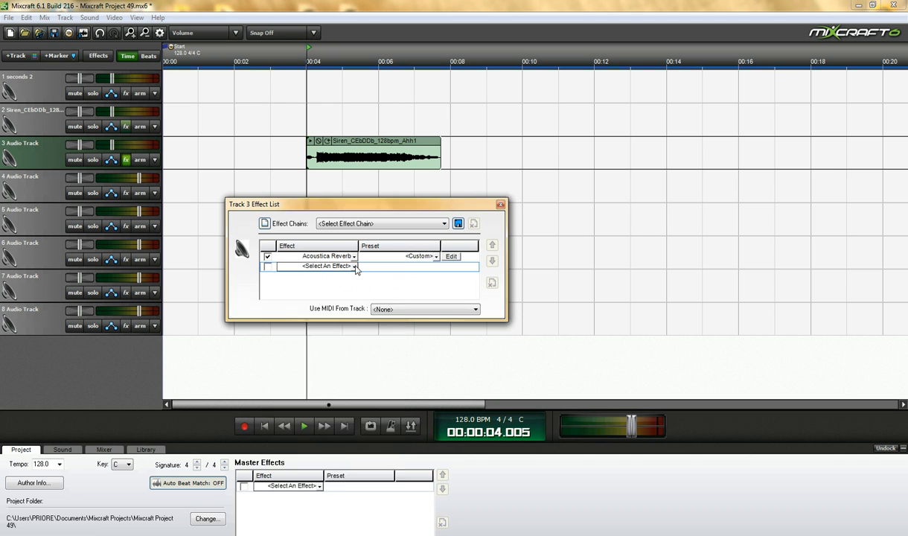
mouse_move(420, 240)
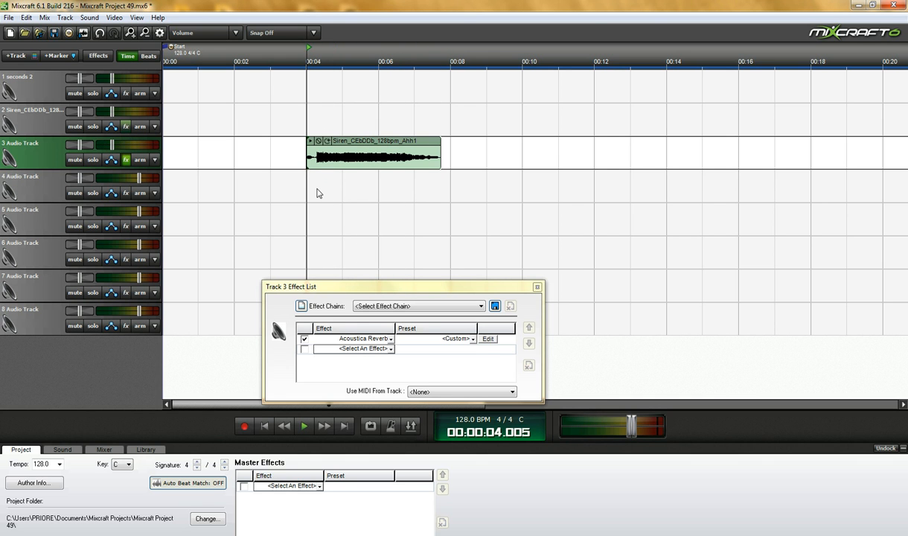
Raise track 3's Acoustica Reverb wet mix to 50, audition it, and close the settings
left_click(488, 340)
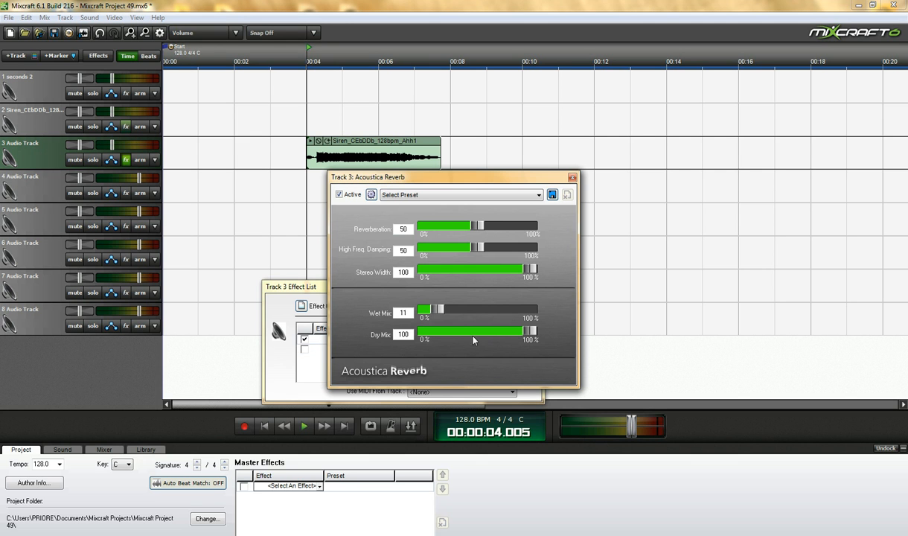
left_click_drag(426, 311, 477, 311)
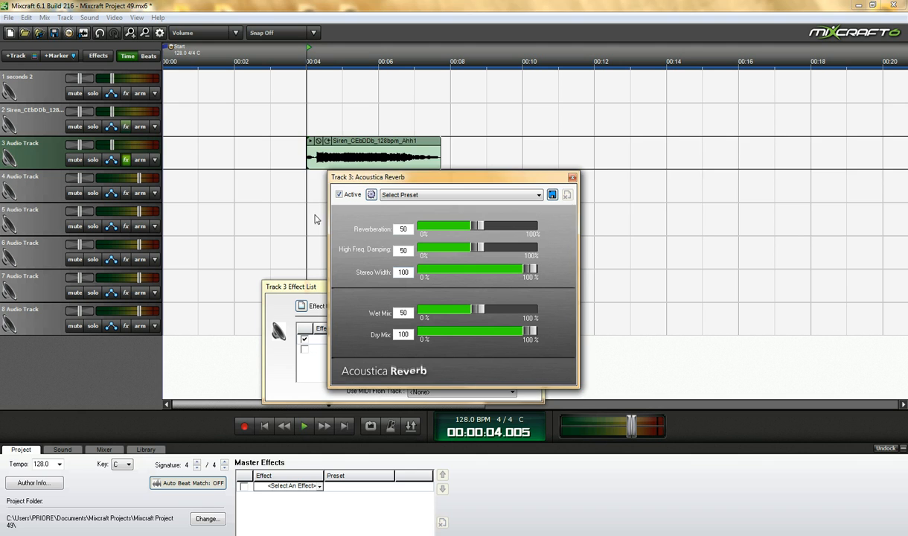
left_click(304, 426)
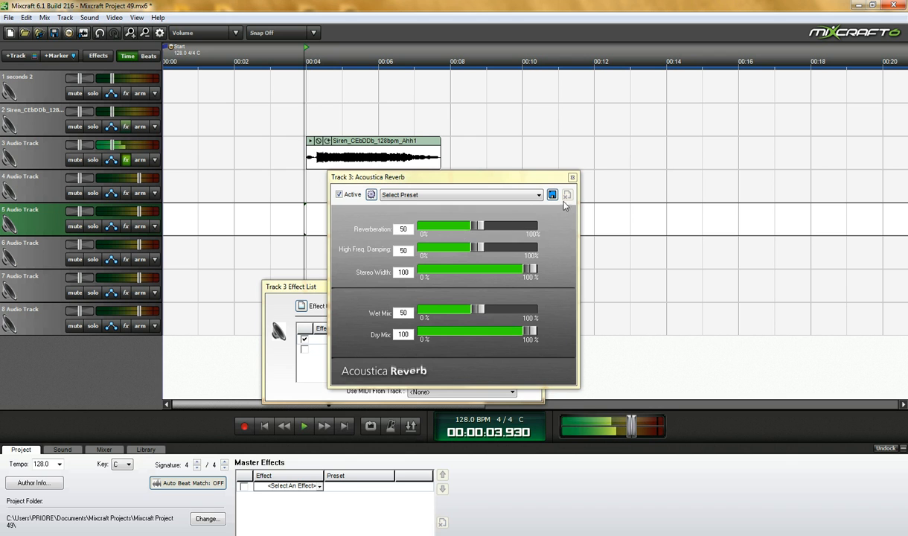
left_click(572, 177)
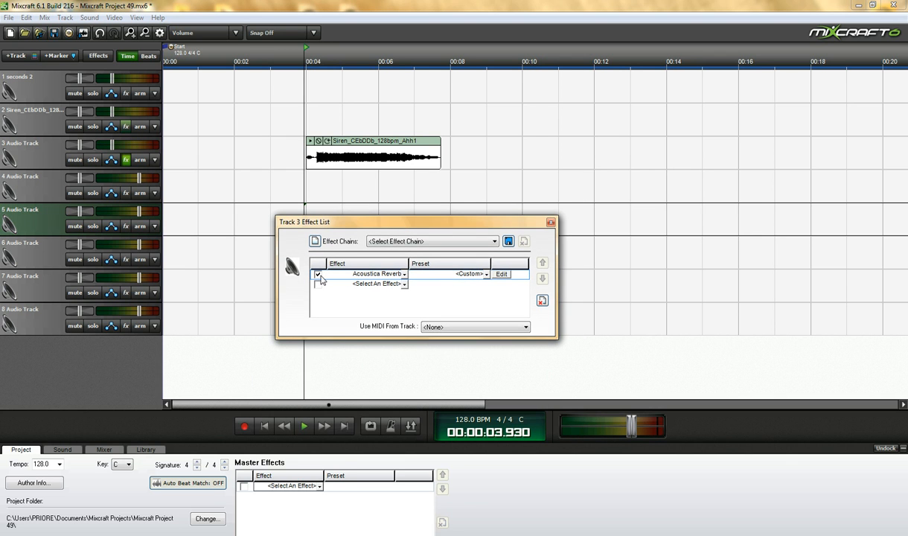
left_click(318, 274)
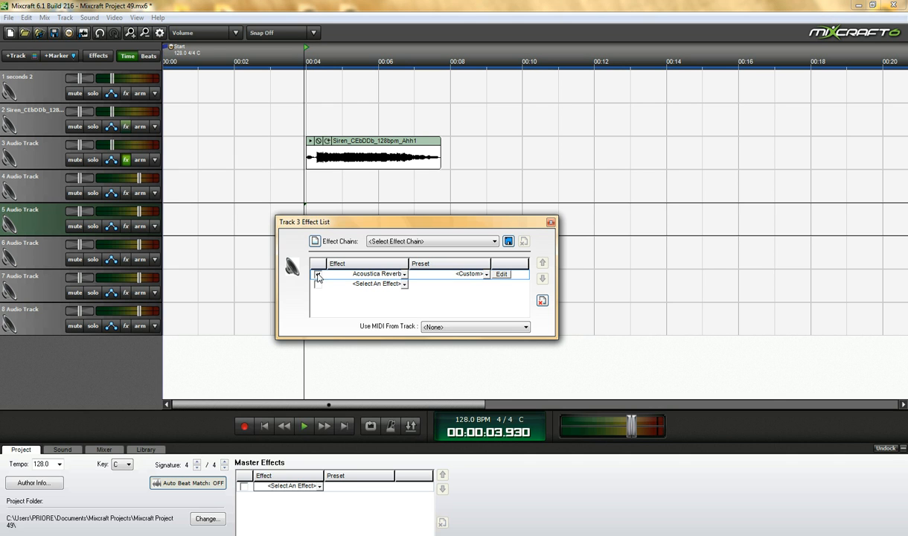
left_click(405, 274)
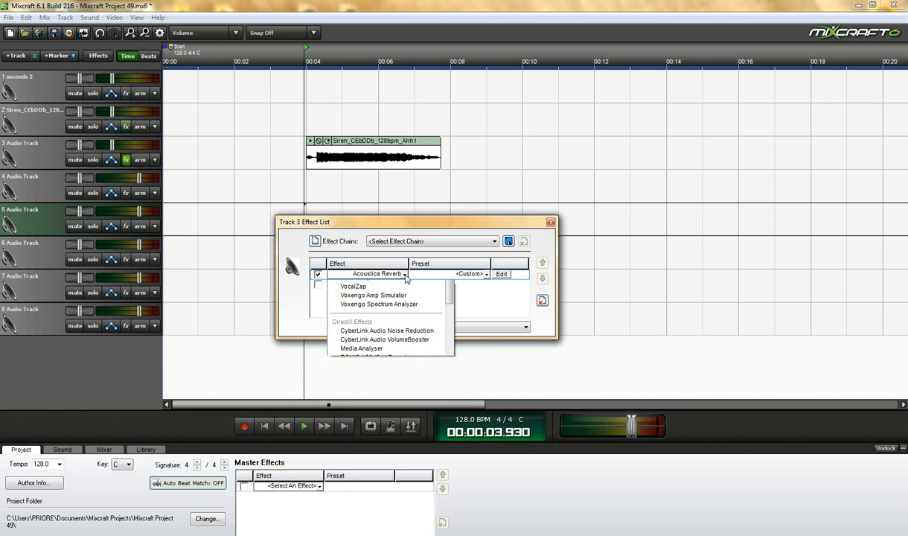
Replace the reverb with Acoustica Delay and set its delay time to 1062
left_click(376, 274)
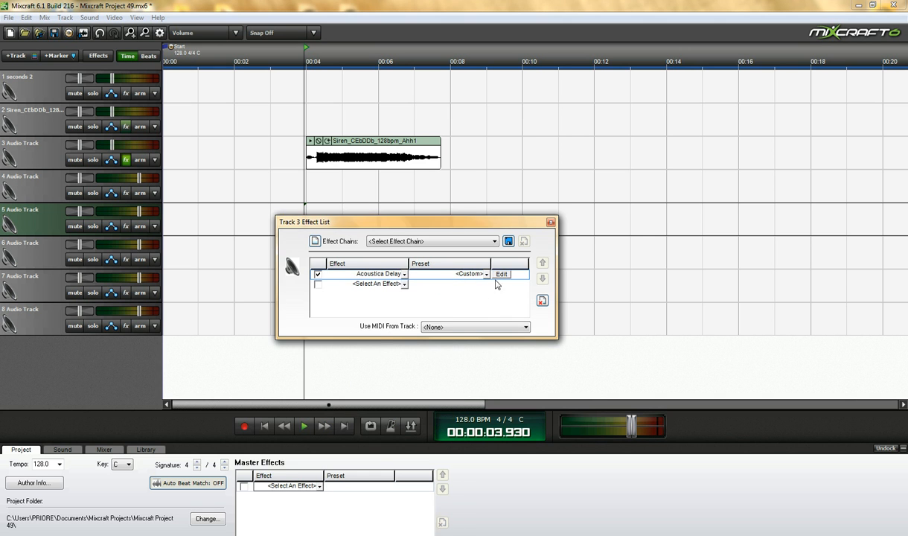
left_click(501, 274)
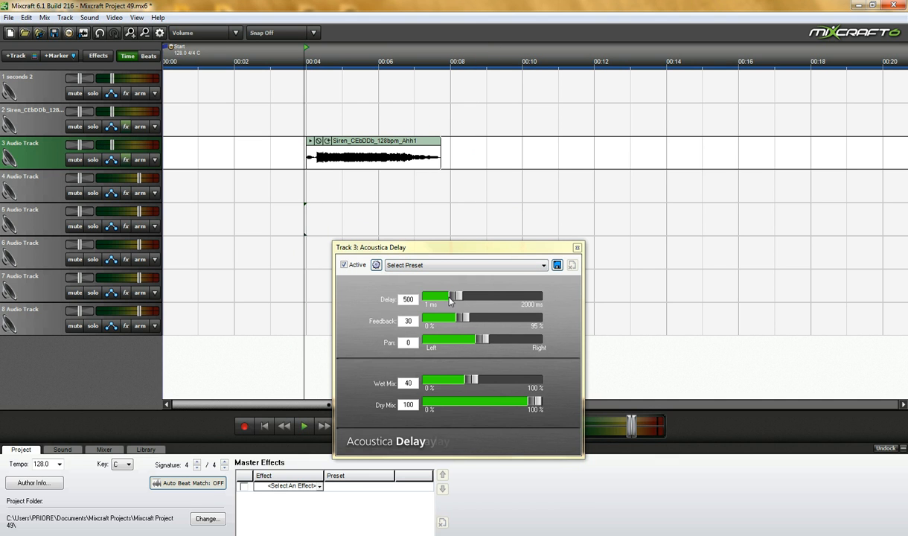
left_click_drag(452, 298, 485, 298)
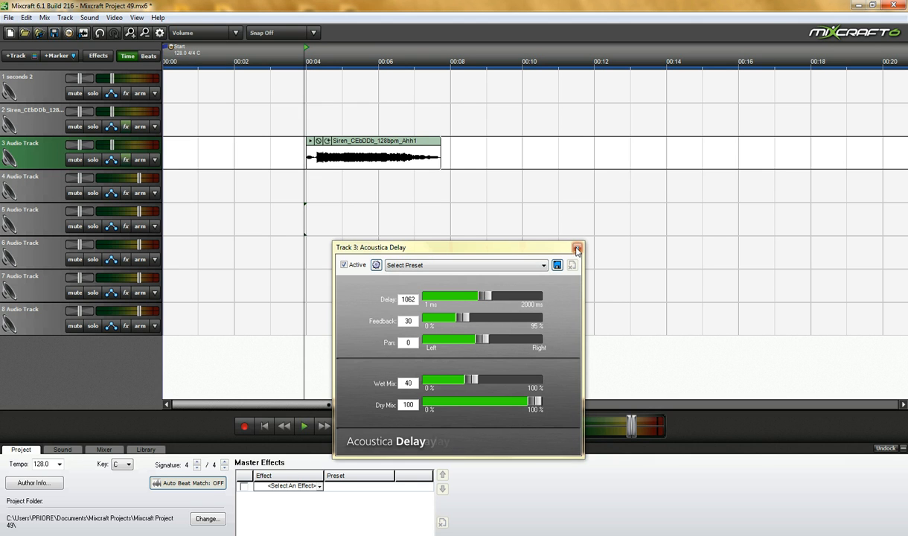
left_click(578, 247)
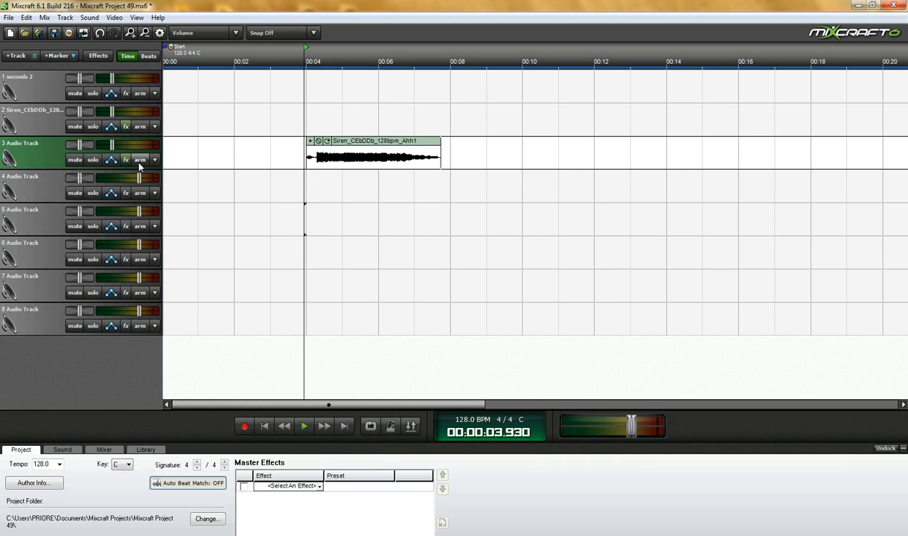
Replace the delay on track 3 with Acoustica Chorus using the 2 Voices preset
left_click(125, 159)
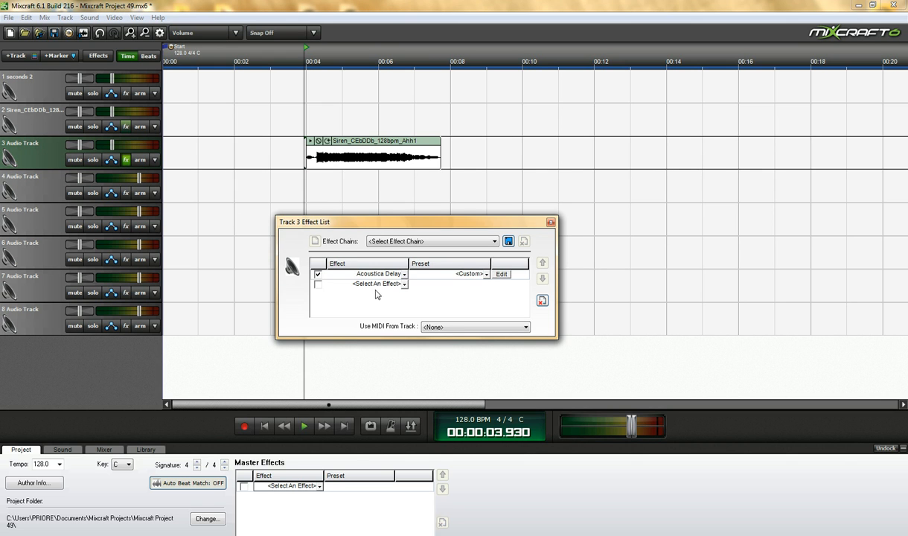
left_click(375, 284)
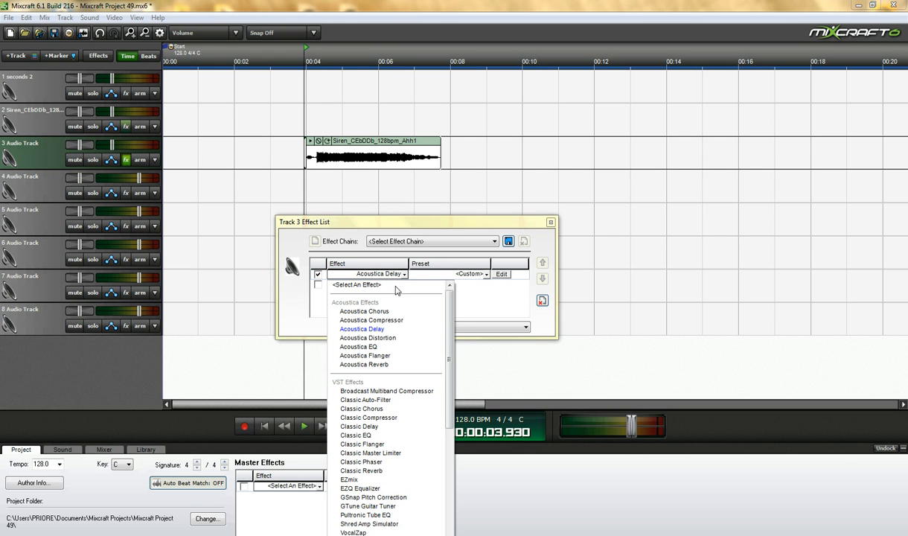
mouse_move(384, 365)
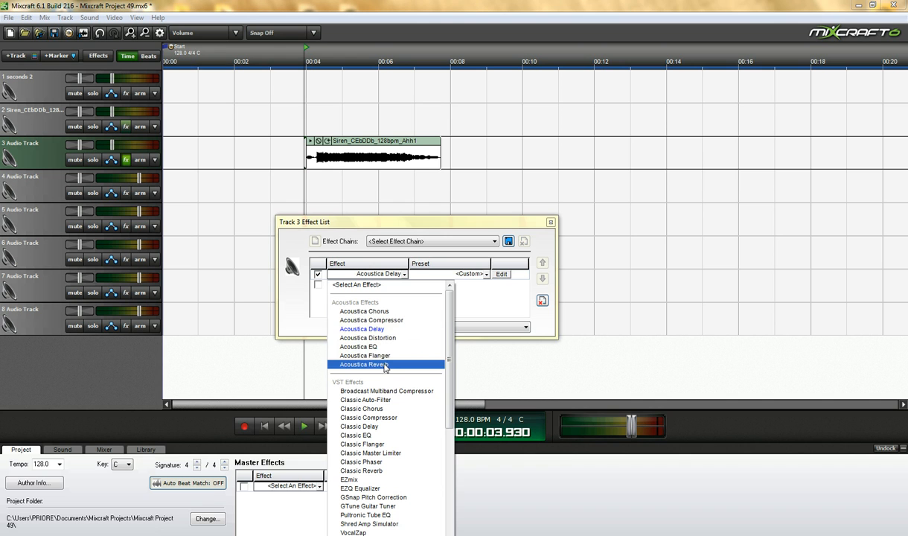
left_click(363, 311)
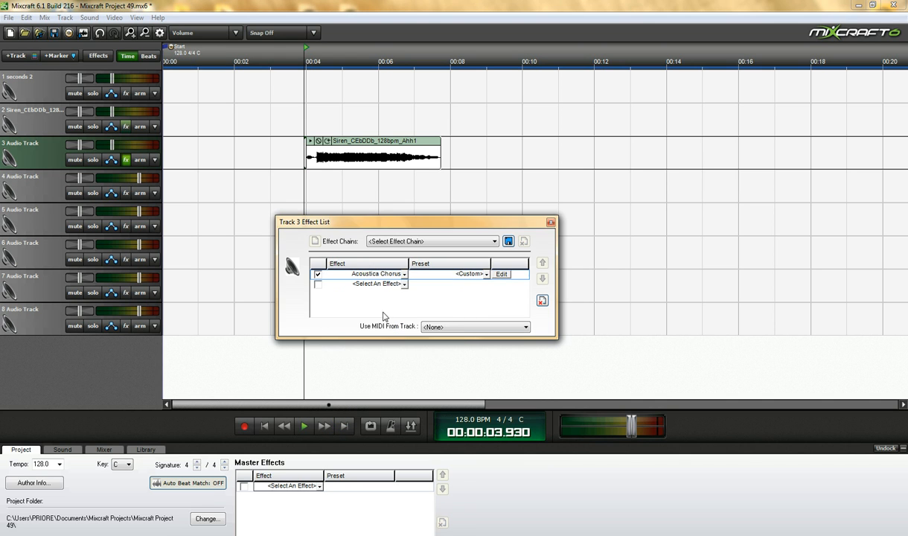
left_click(501, 274)
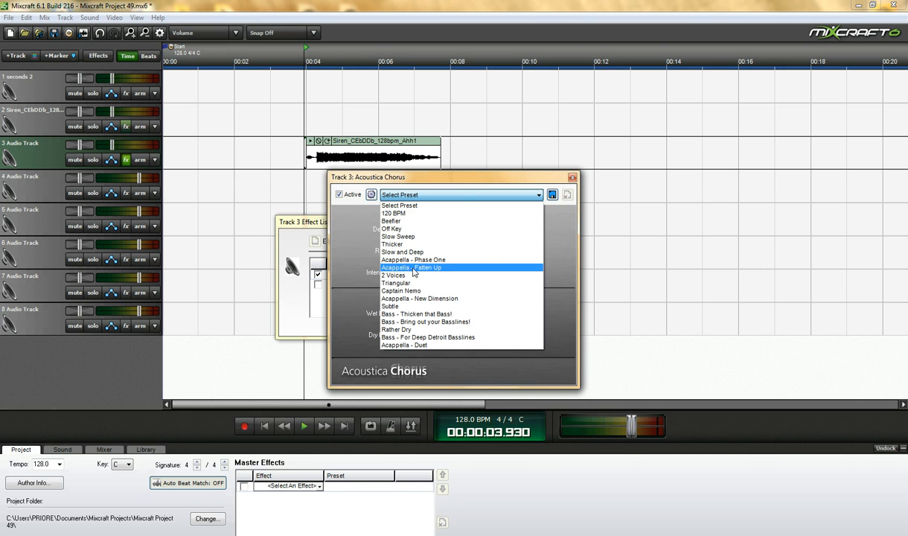
left_click(393, 275)
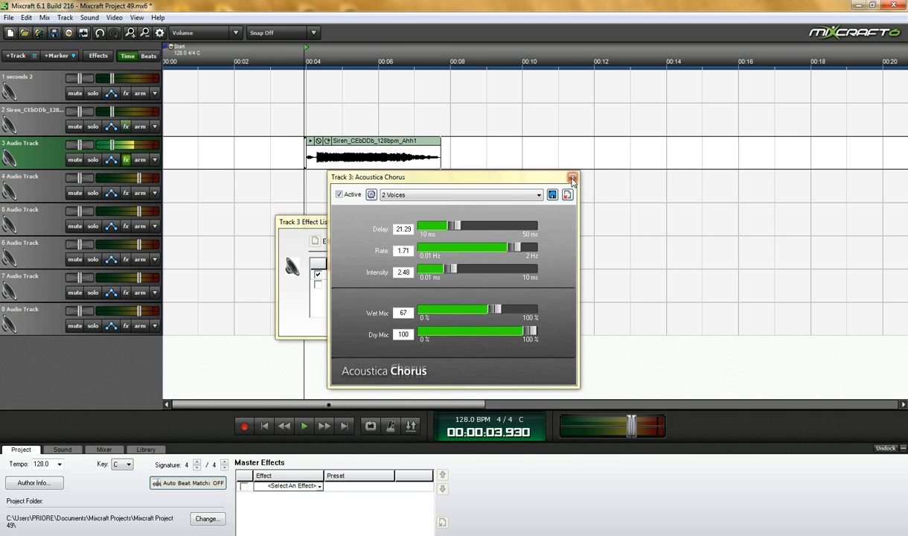
left_click(573, 178)
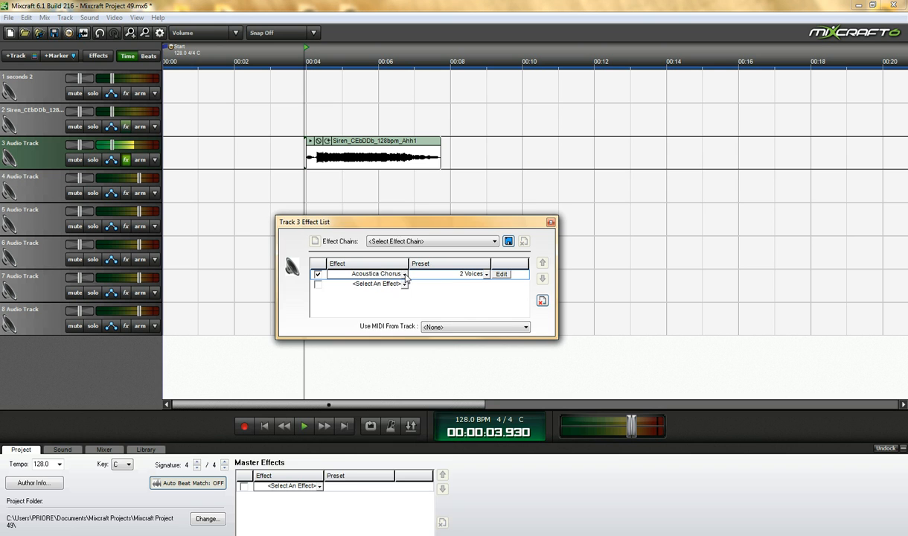
Swap the chorus for Classic Reverb with its default preset
left_click(376, 284)
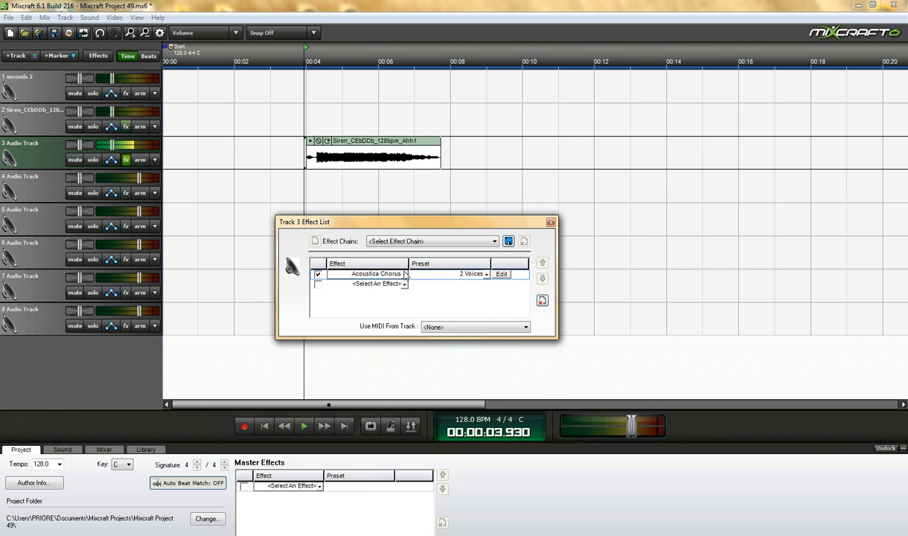
left_click(381, 284)
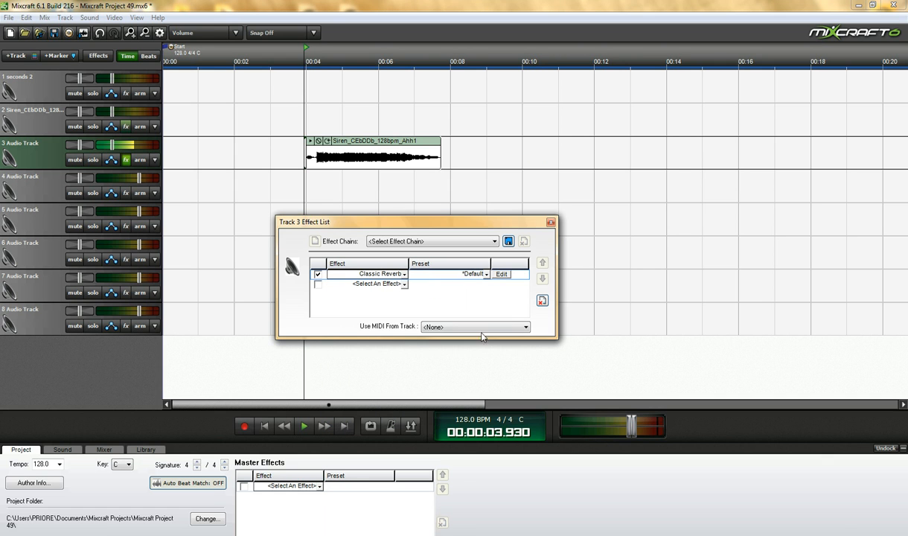
Try the Vocal Ambient preset, then set Classic Reverb to Small Church and close the windows
left_click(500, 274)
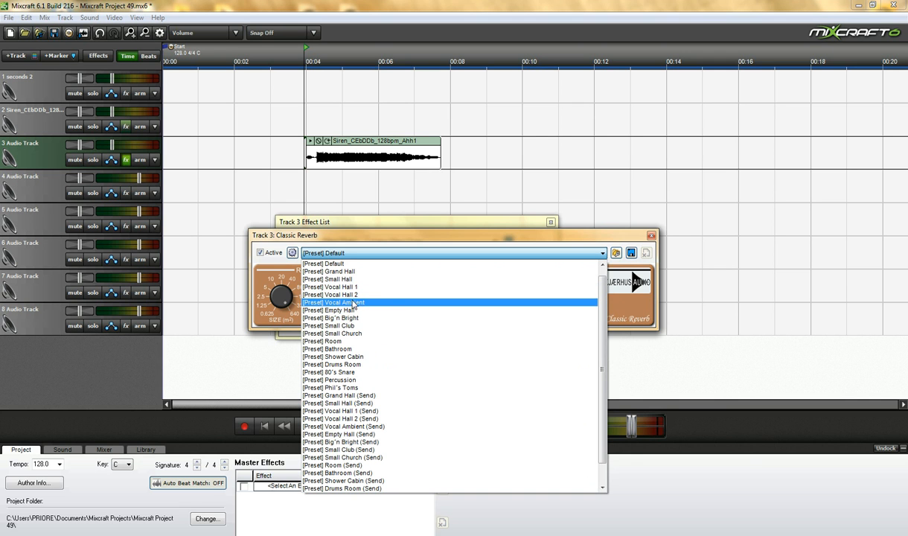
left_click(334, 303)
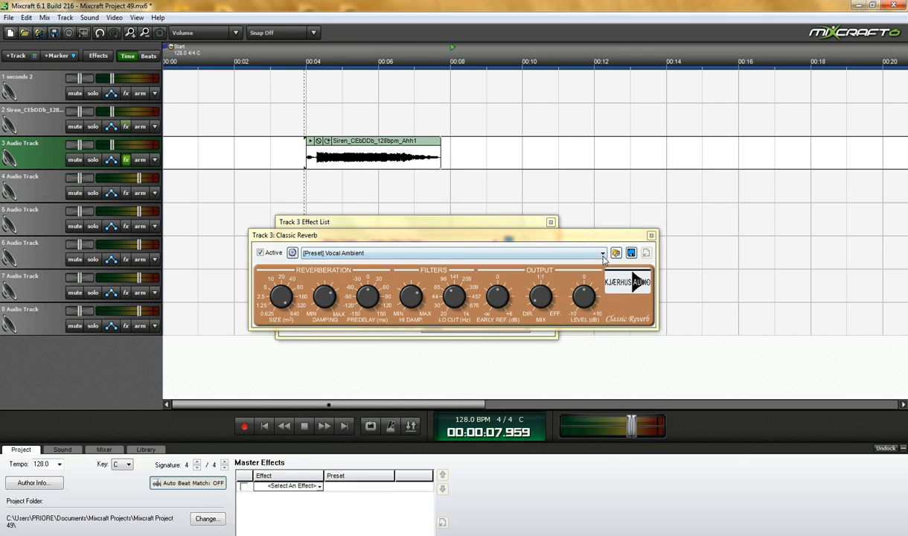
left_click(601, 253)
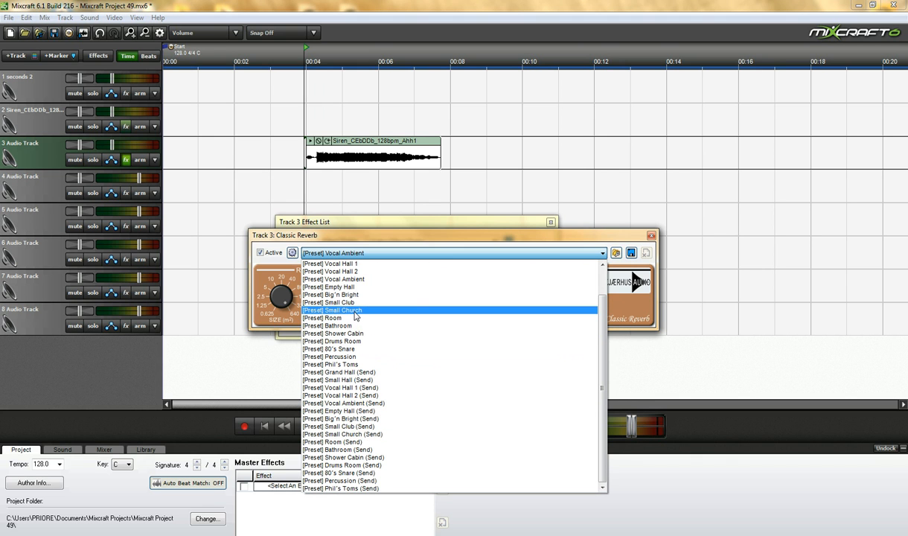
left_click(334, 310)
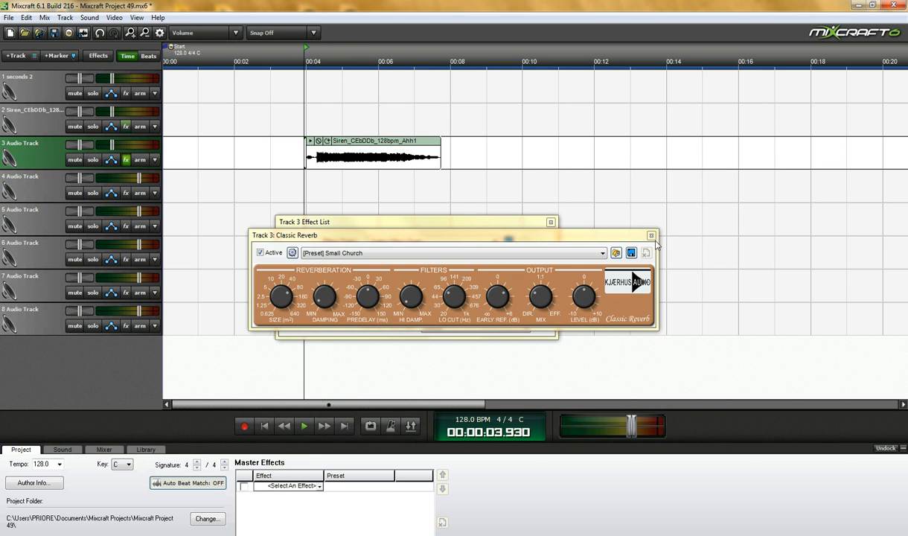
left_click(652, 236)
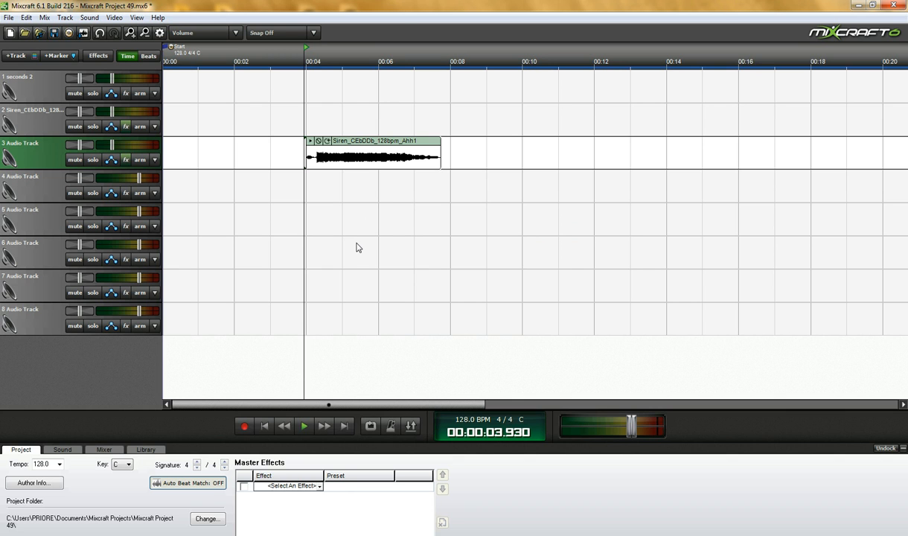
mouse_move(250, 83)
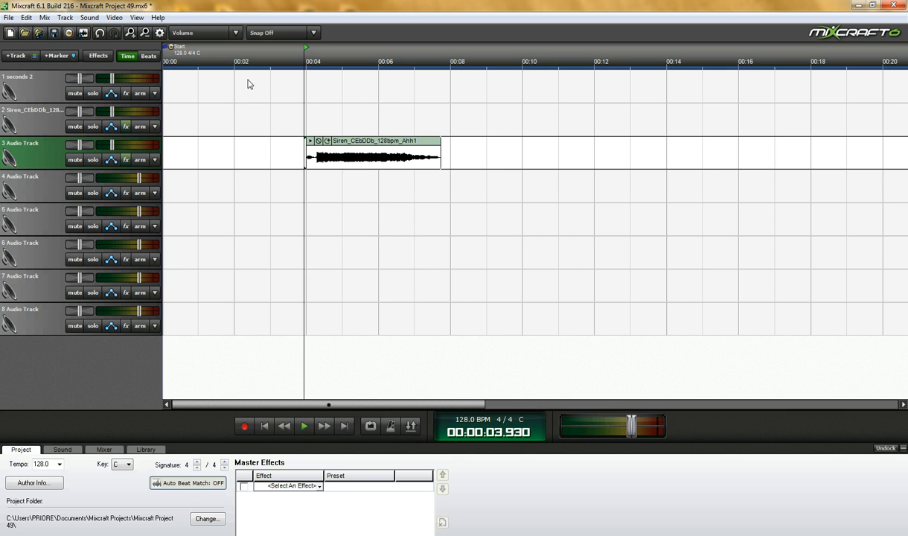
mouse_move(729, 122)
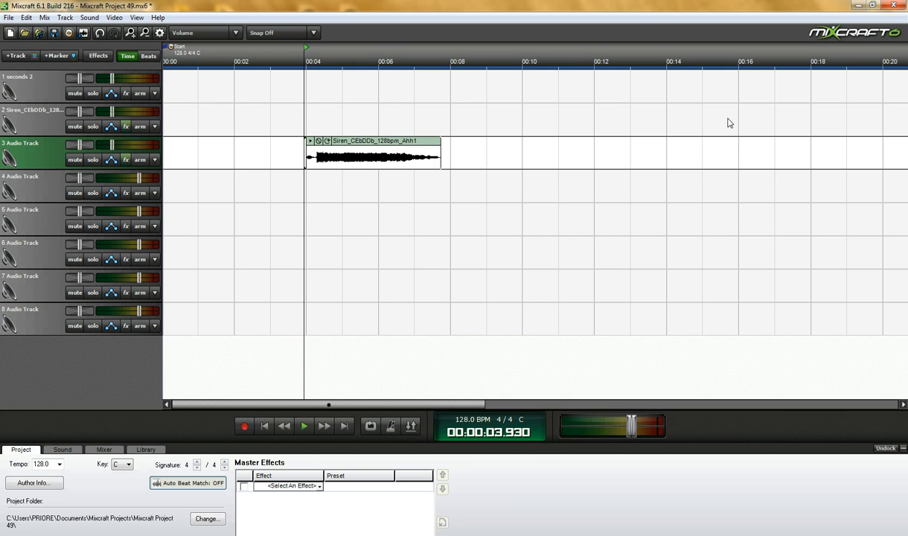
mouse_move(483, 160)
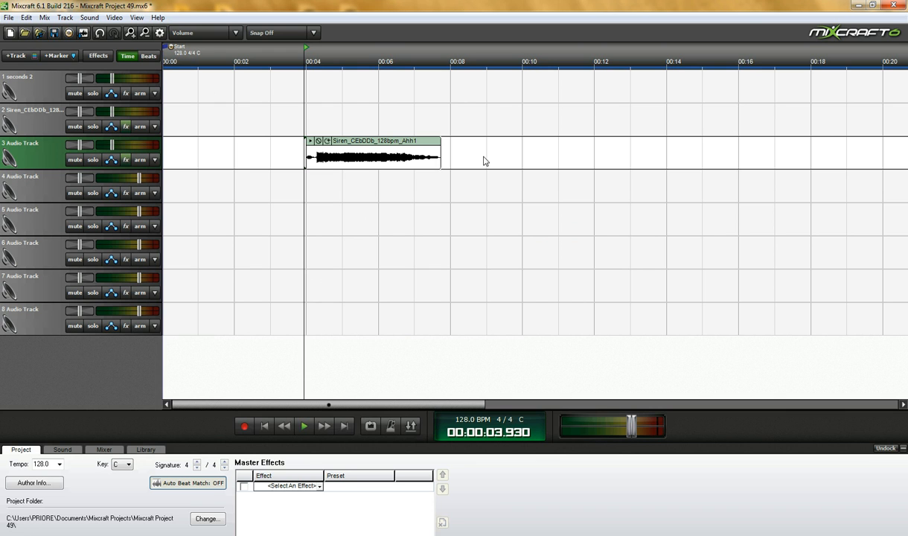
mouse_move(280, 188)
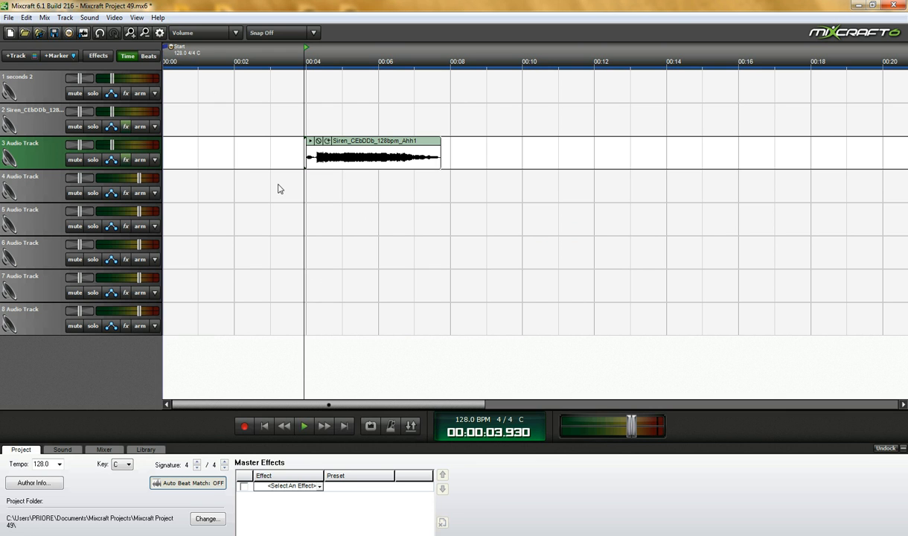
mouse_move(231, 182)
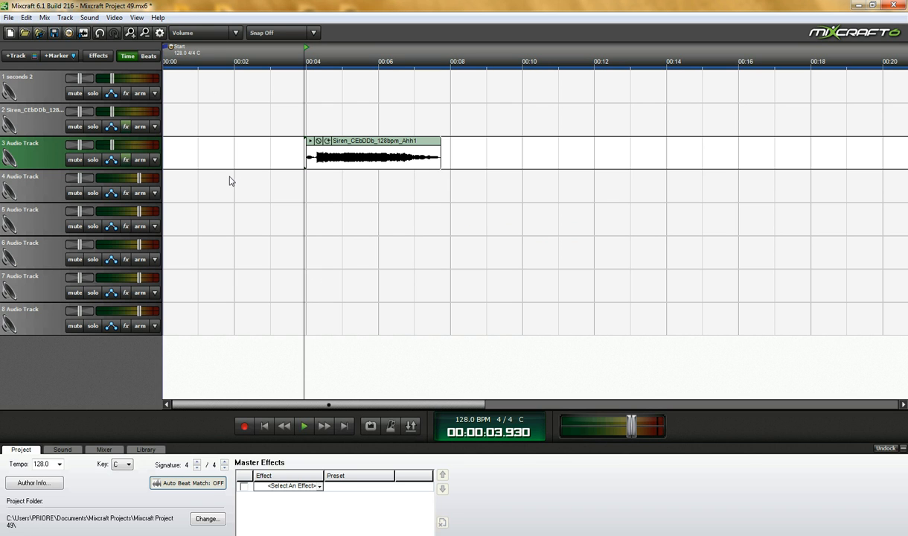
mouse_move(214, 179)
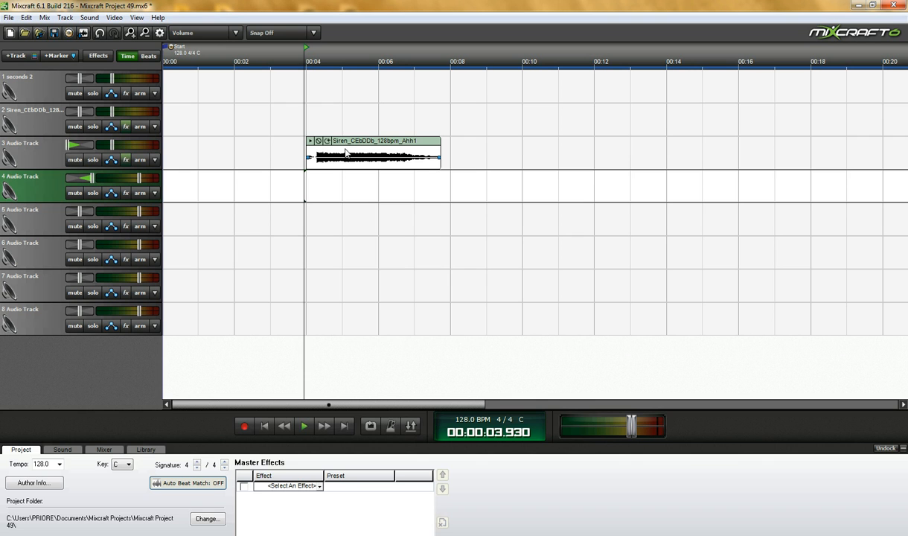
Paste a copy of the vocal clip onto track 4 at the 4-second mark and play it back
right_click(346, 152)
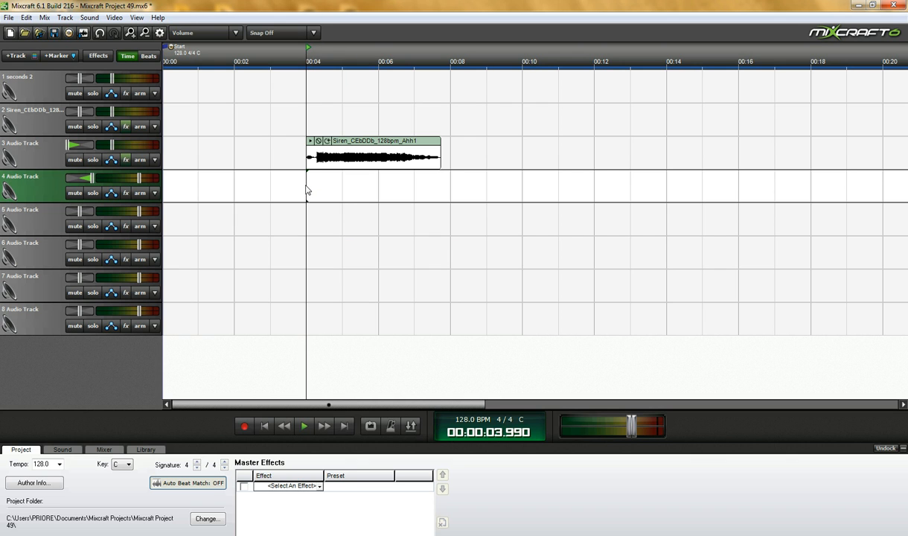
right_click(307, 190)
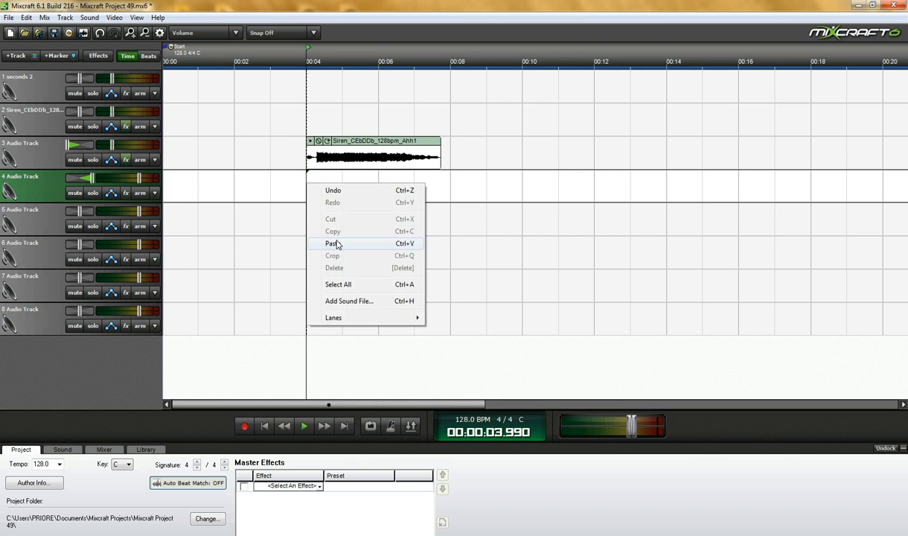
left_click(332, 244)
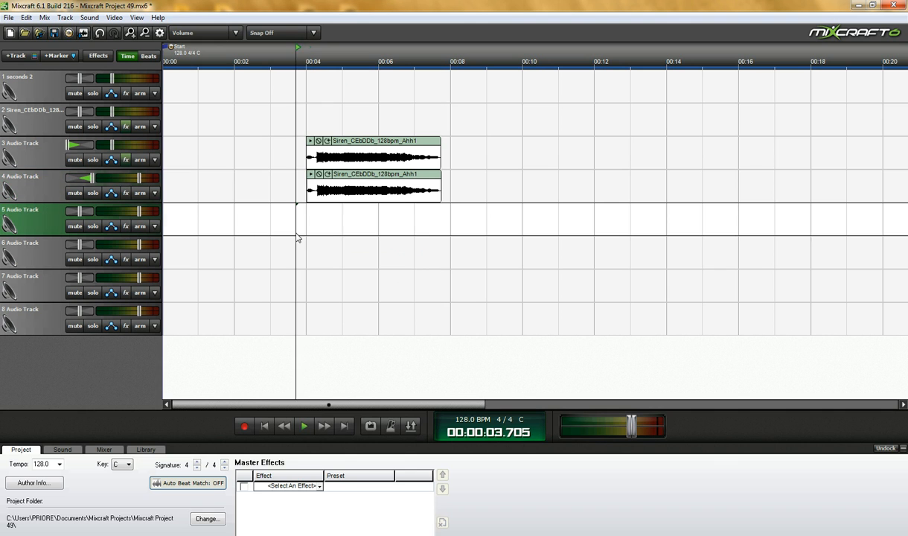
left_click(304, 426)
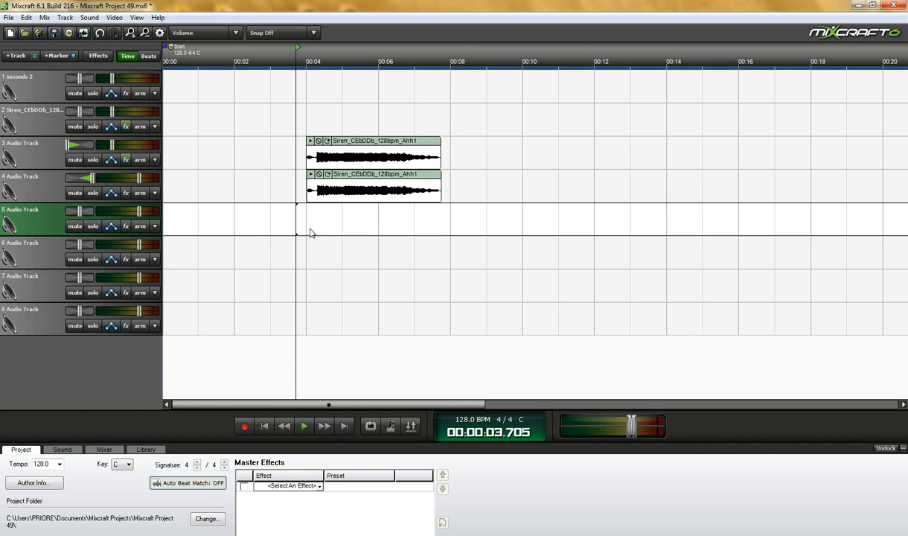
mouse_move(322, 226)
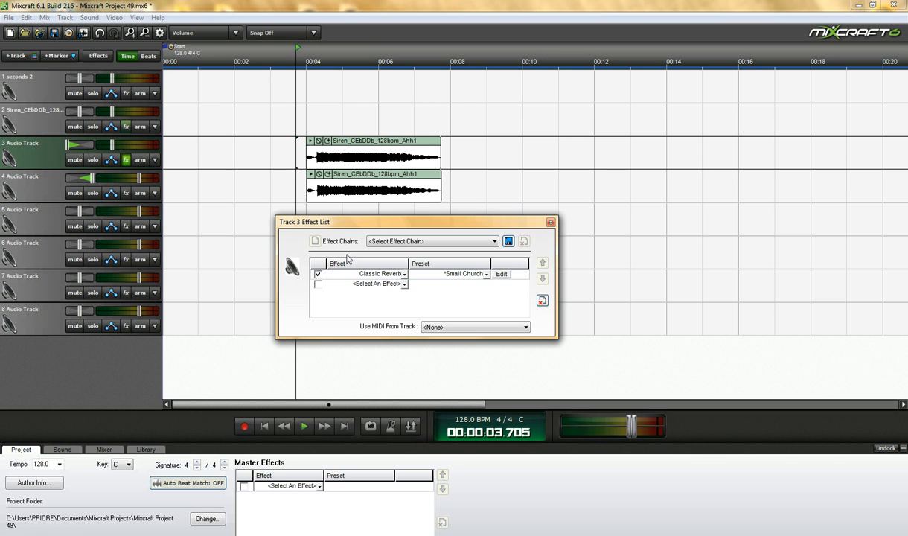
Replace Classic Reverb with Acoustica EQ set to Vocal Presence Boost, audition it, and close the windows
left_click(405, 274)
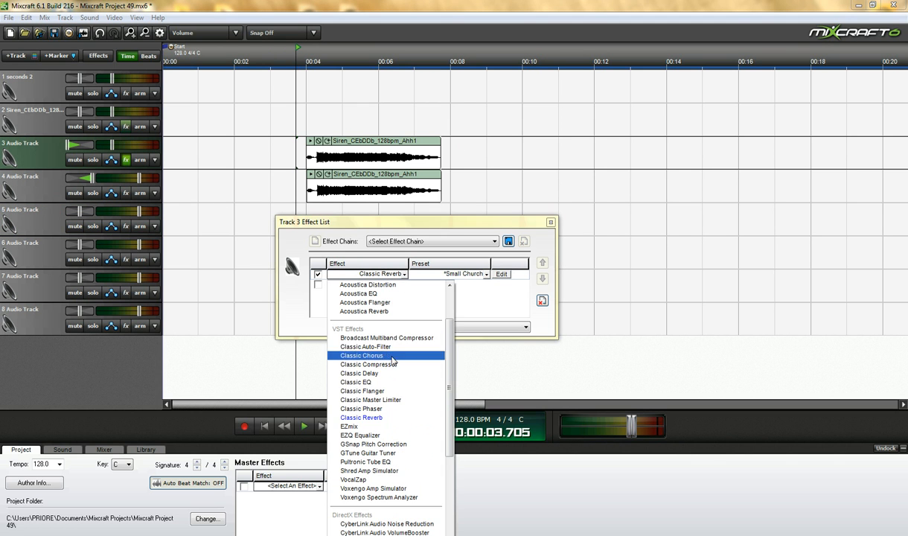
mouse_move(396, 341)
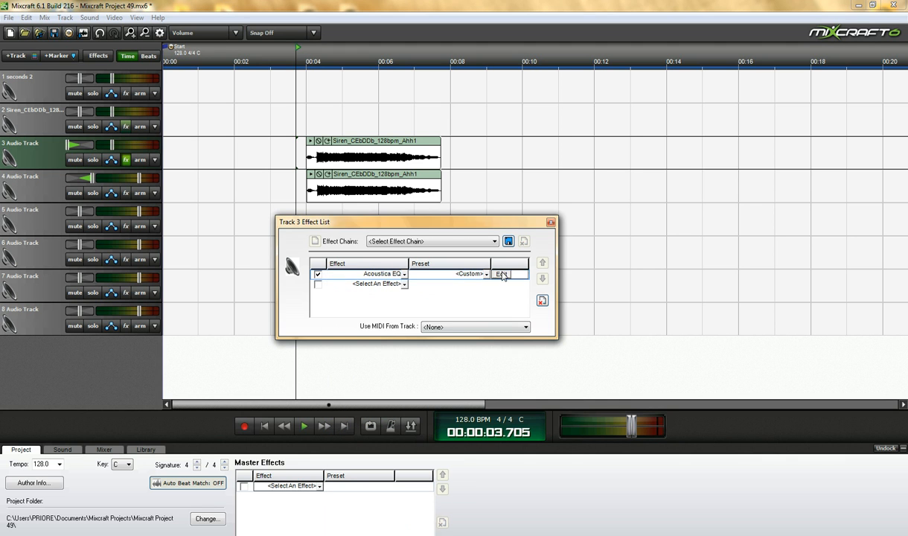
left_click(500, 274)
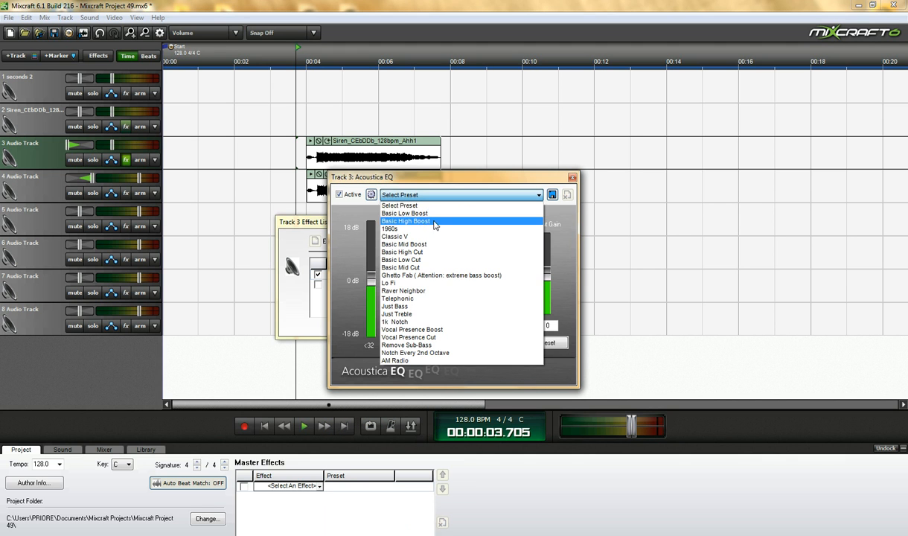
left_click(410, 329)
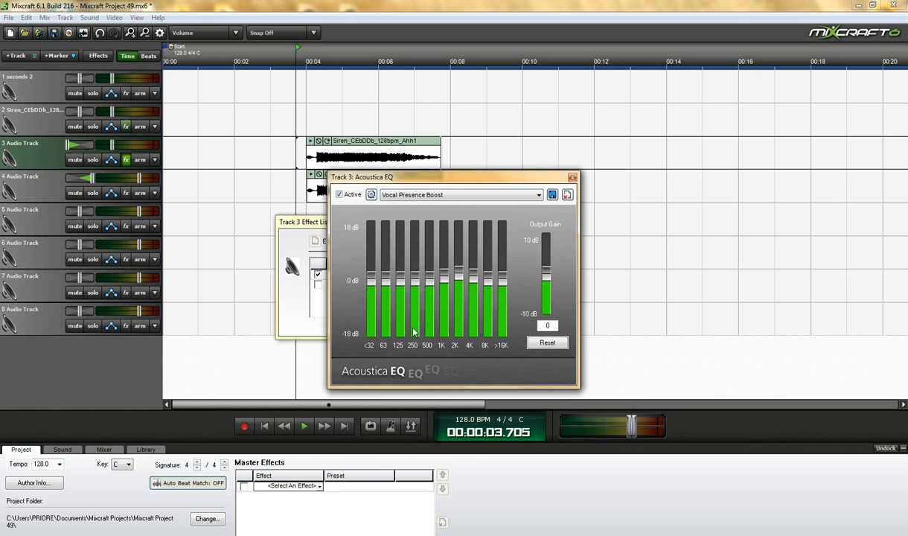
left_click(304, 426)
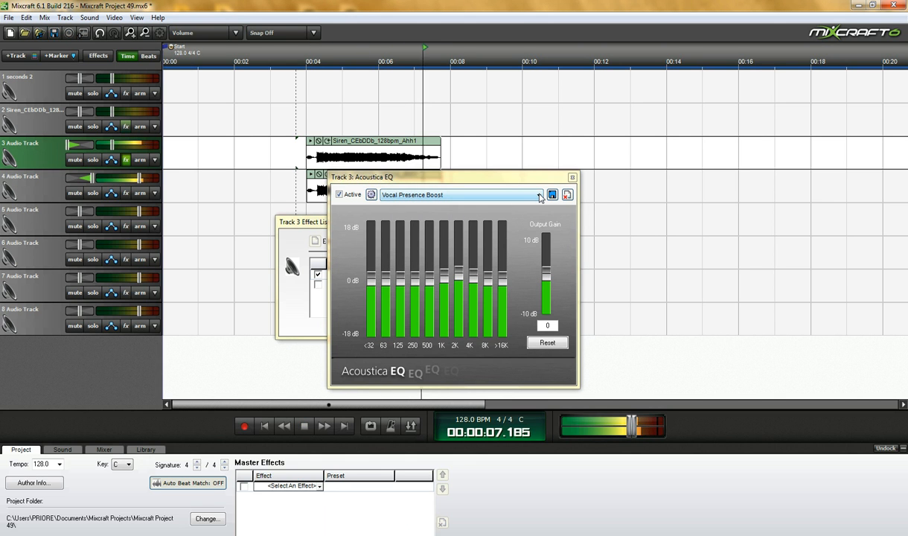
left_click(572, 177)
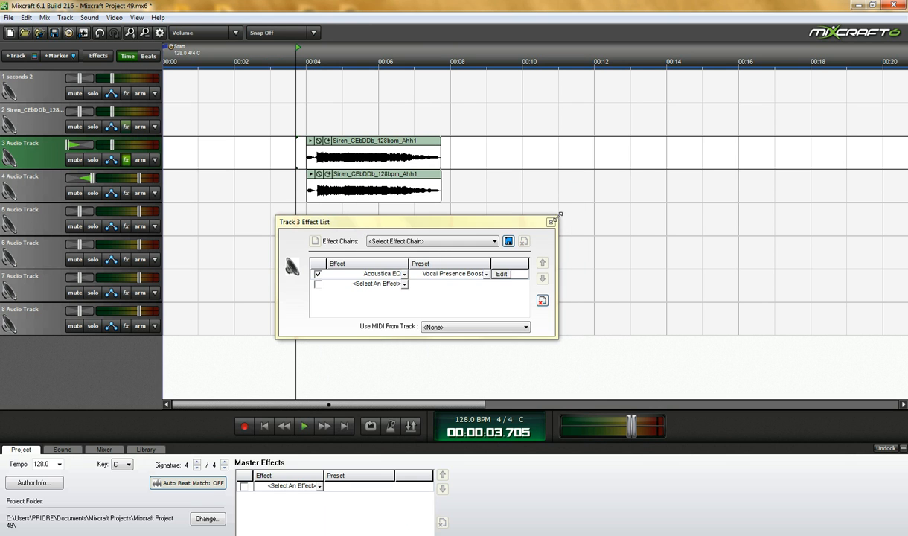
left_click(550, 222)
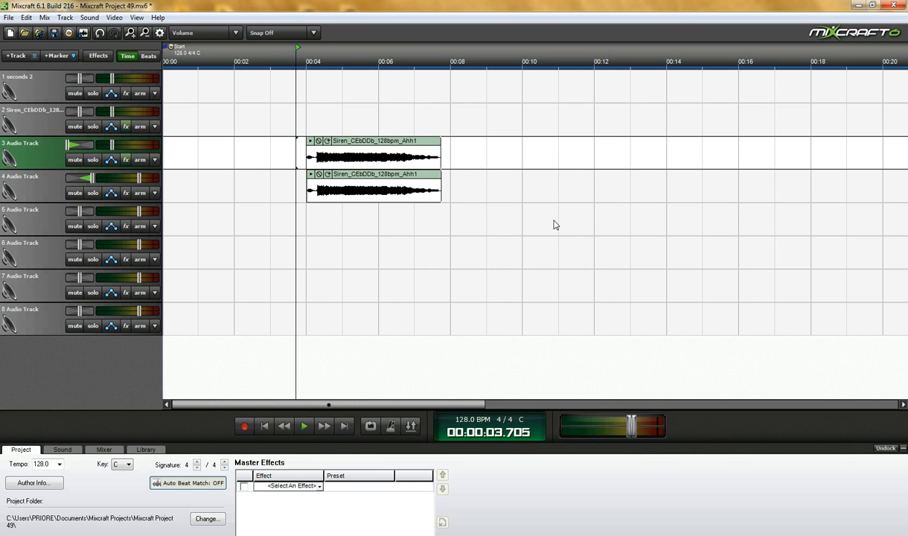